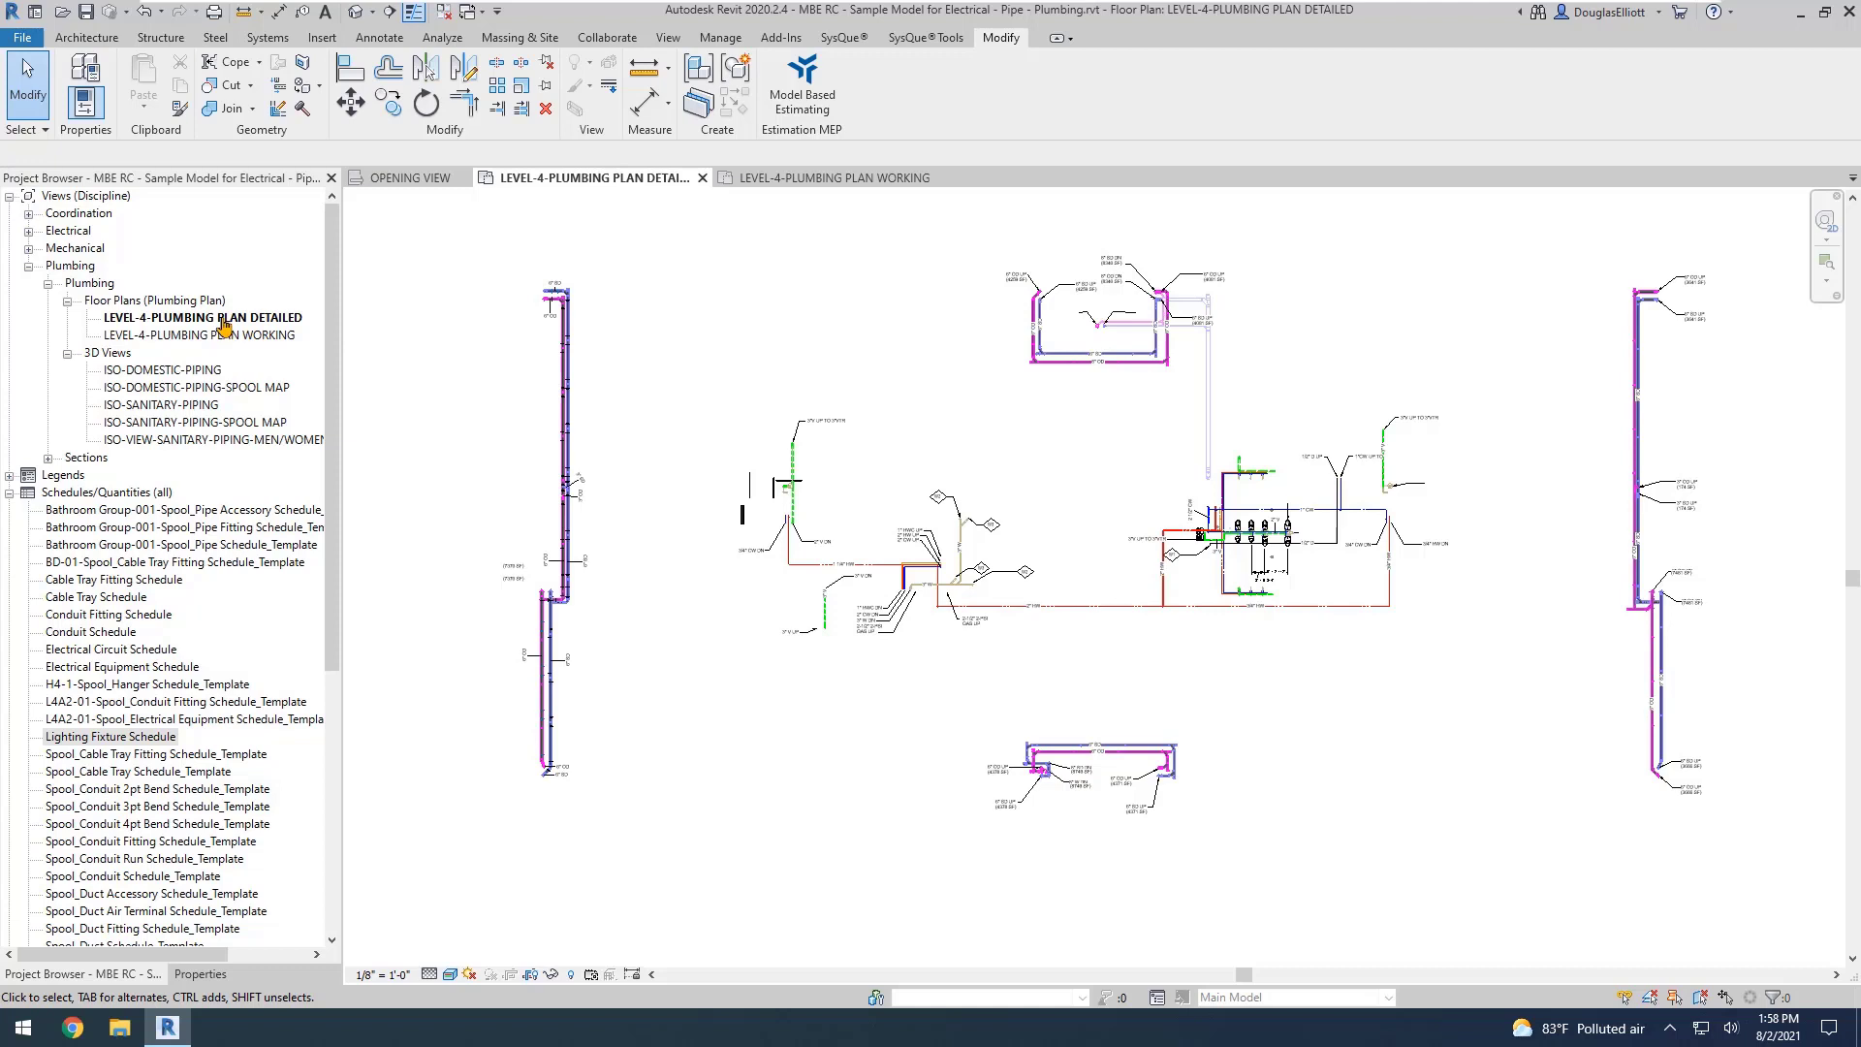
pyautogui.moveTo(535, 409)
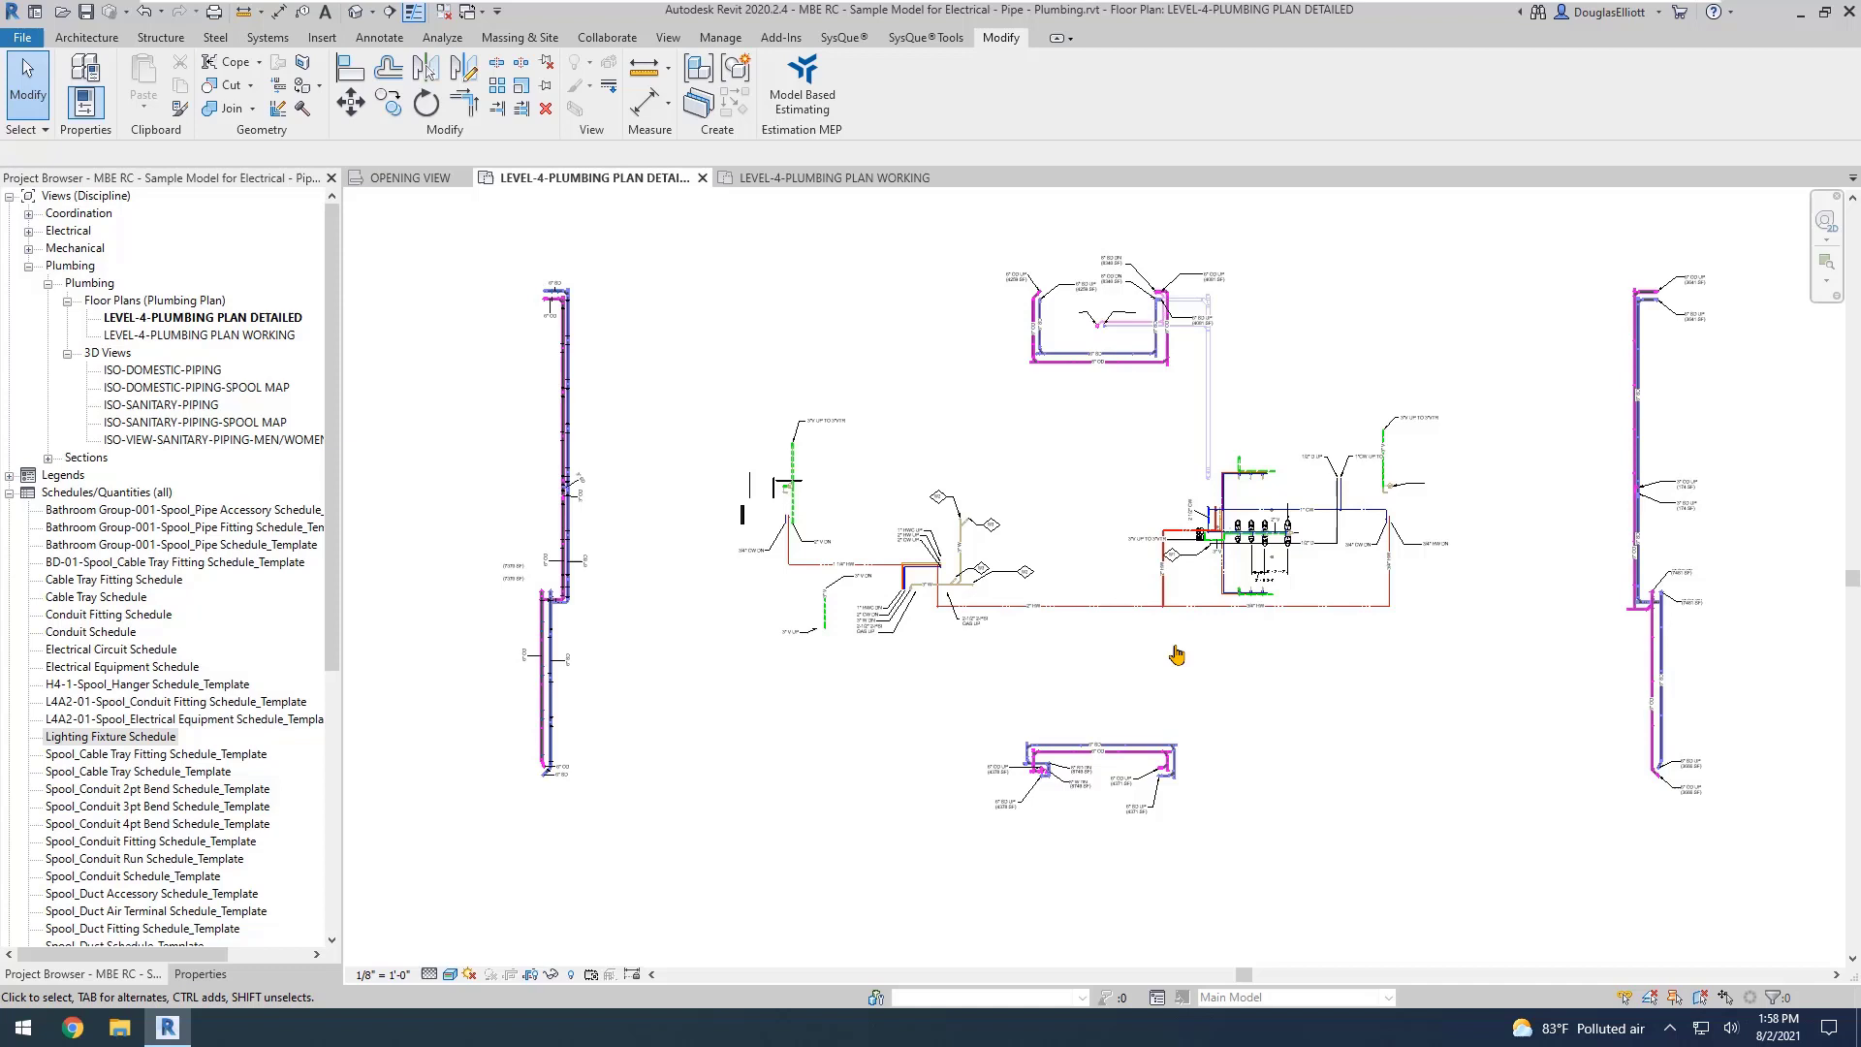
pyautogui.moveTo(1081, 401)
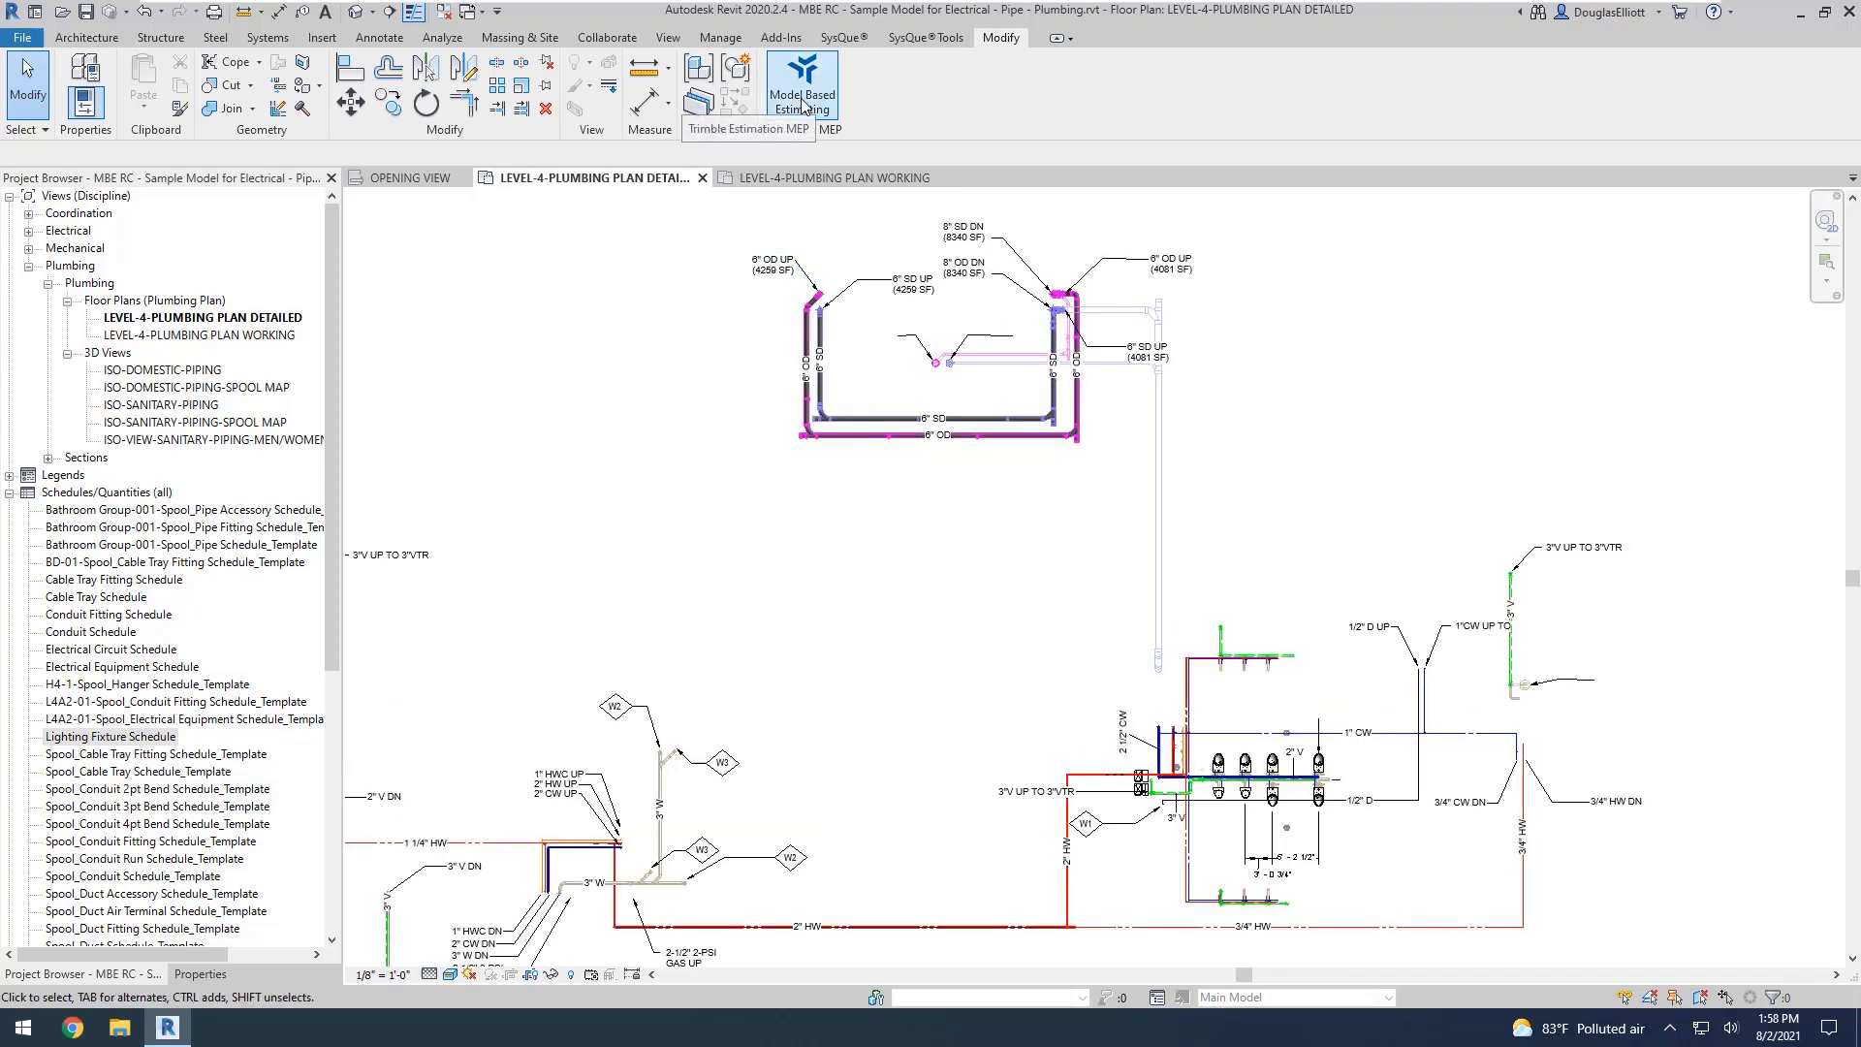
# Step: Name the Trimble estimating project 'MBE Plumbing 01' and the drawing '4th floor plumbing 01'
pyautogui.click(801, 85)
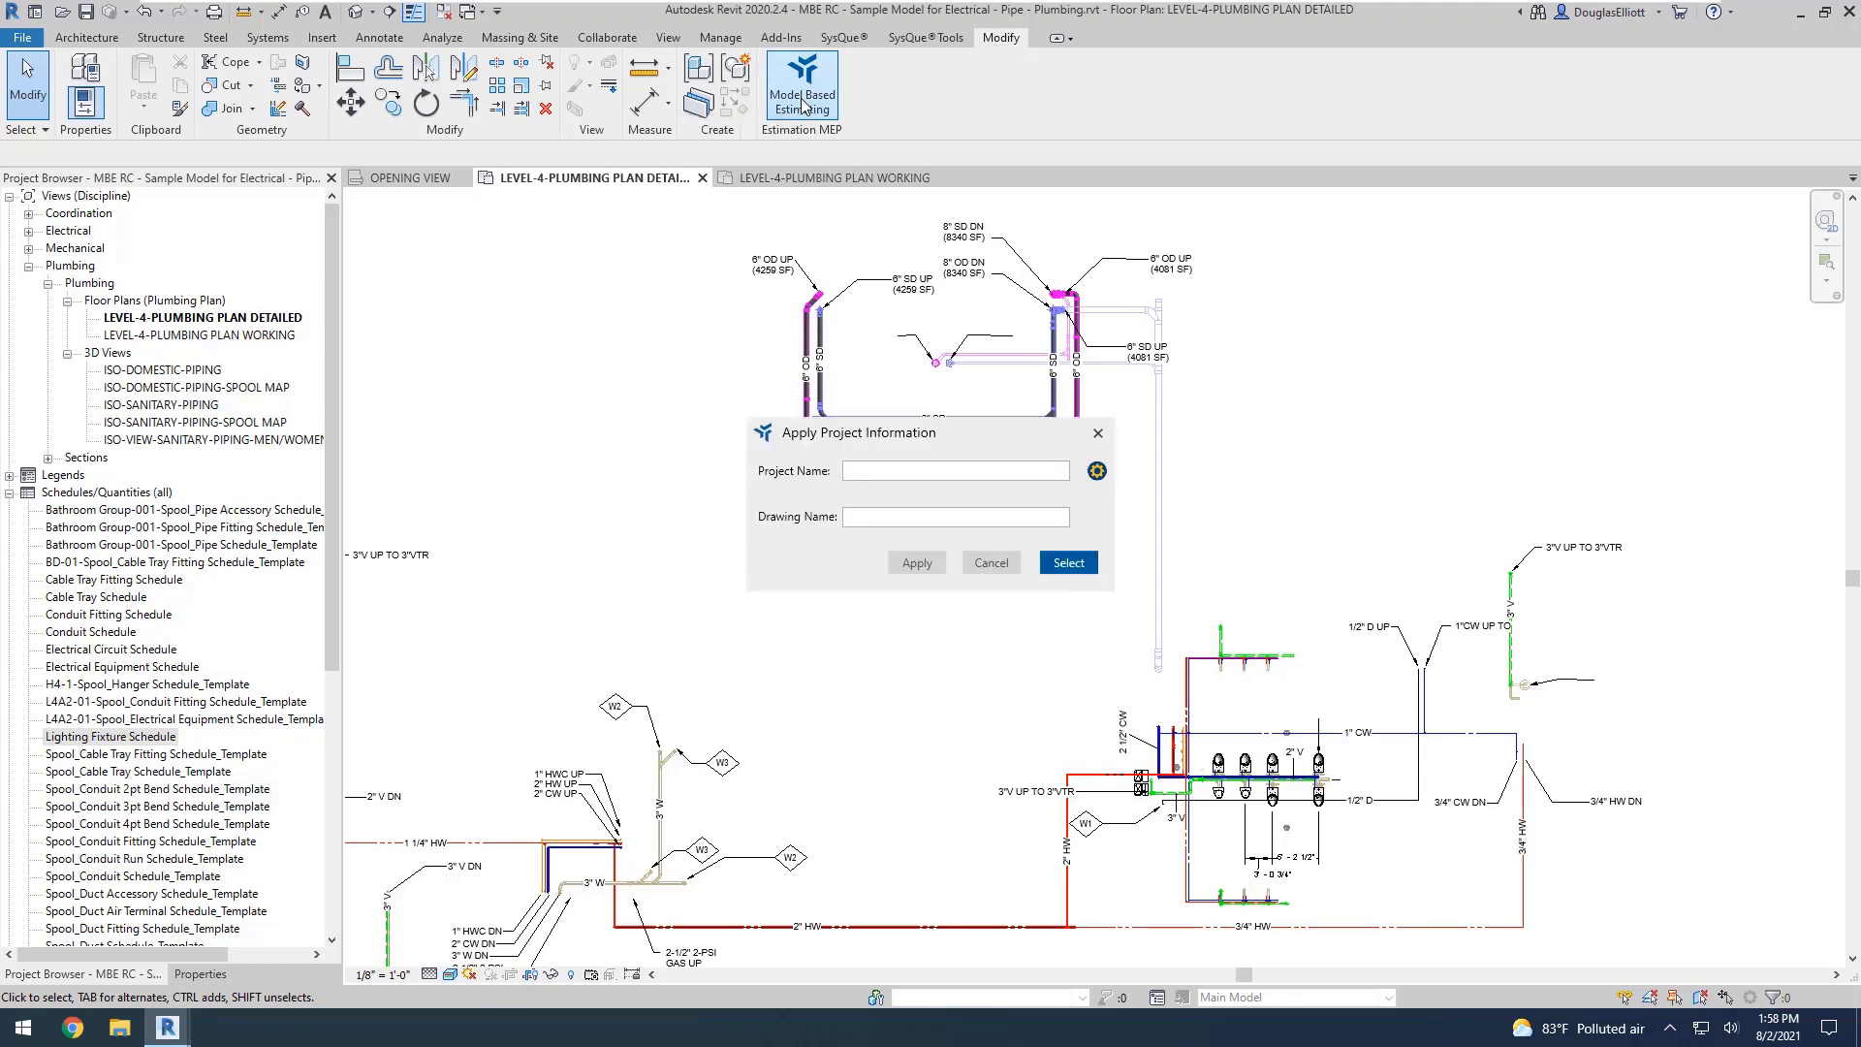
pyautogui.write('MBE Plumbing 01')
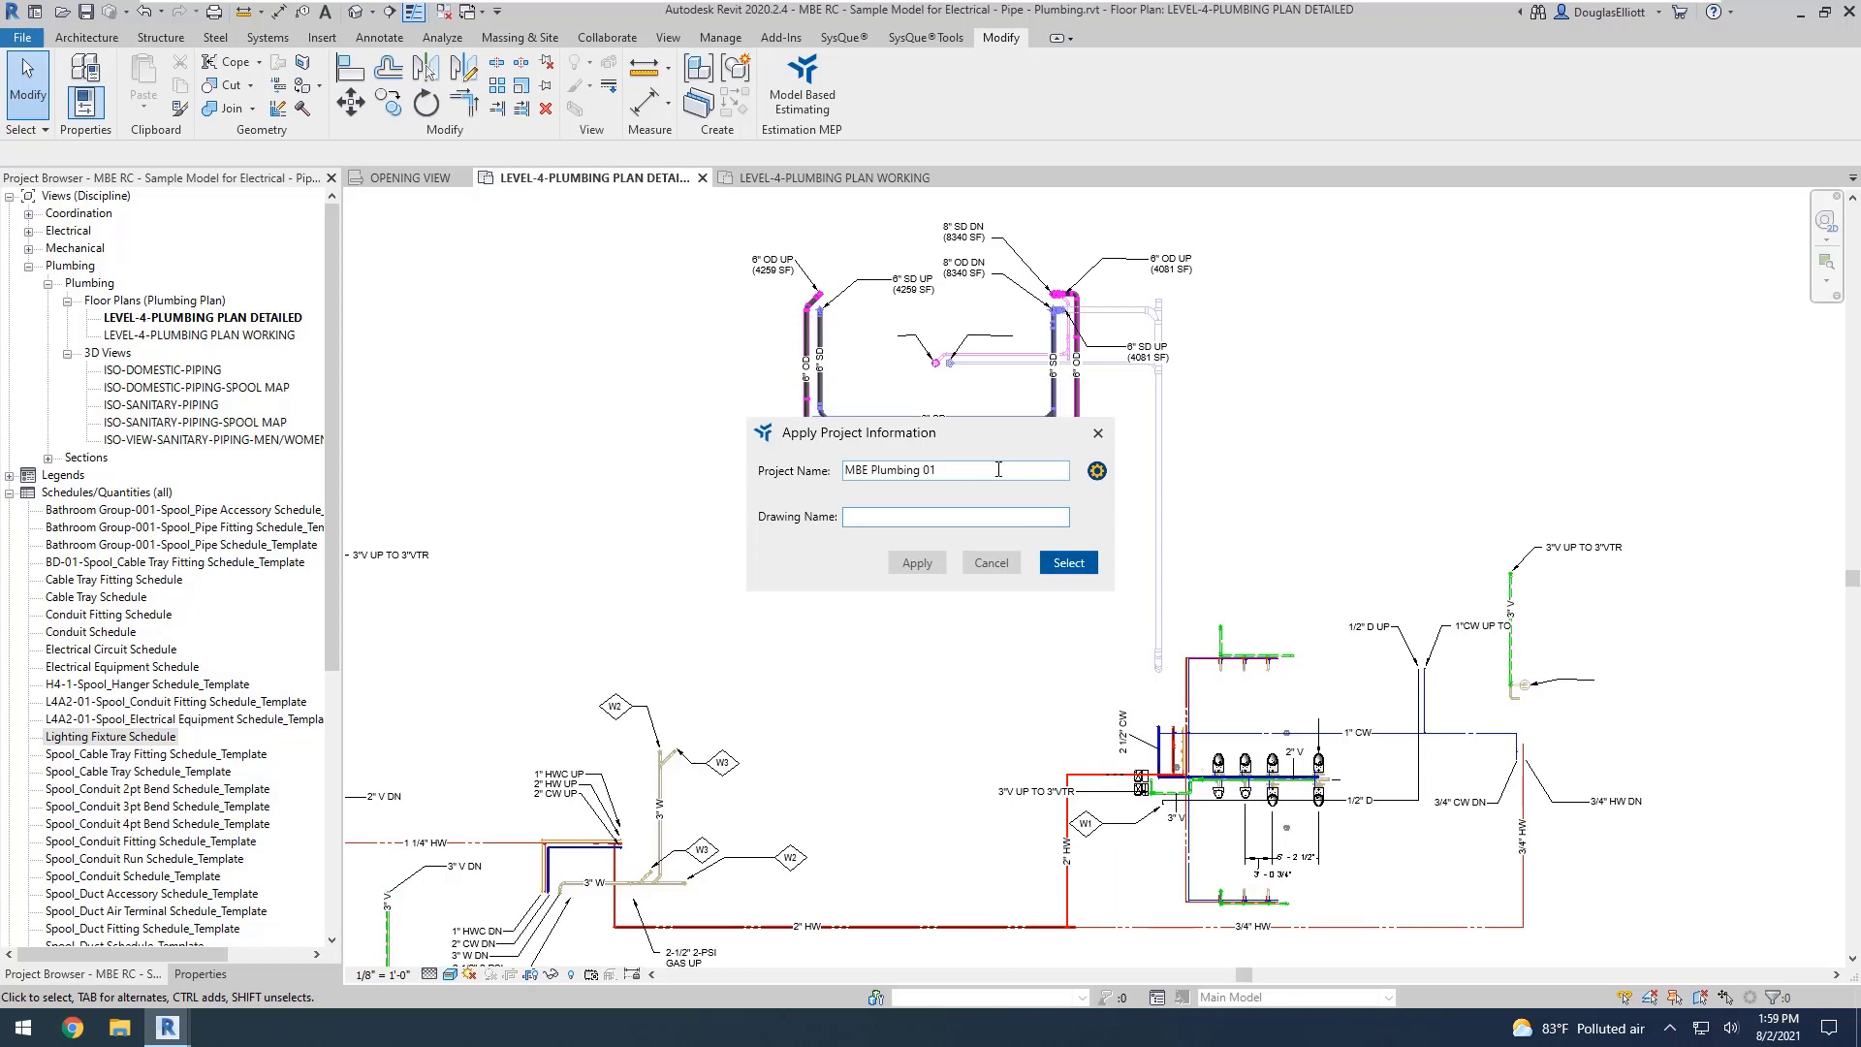
pyautogui.write('4th floor plumbing 01')
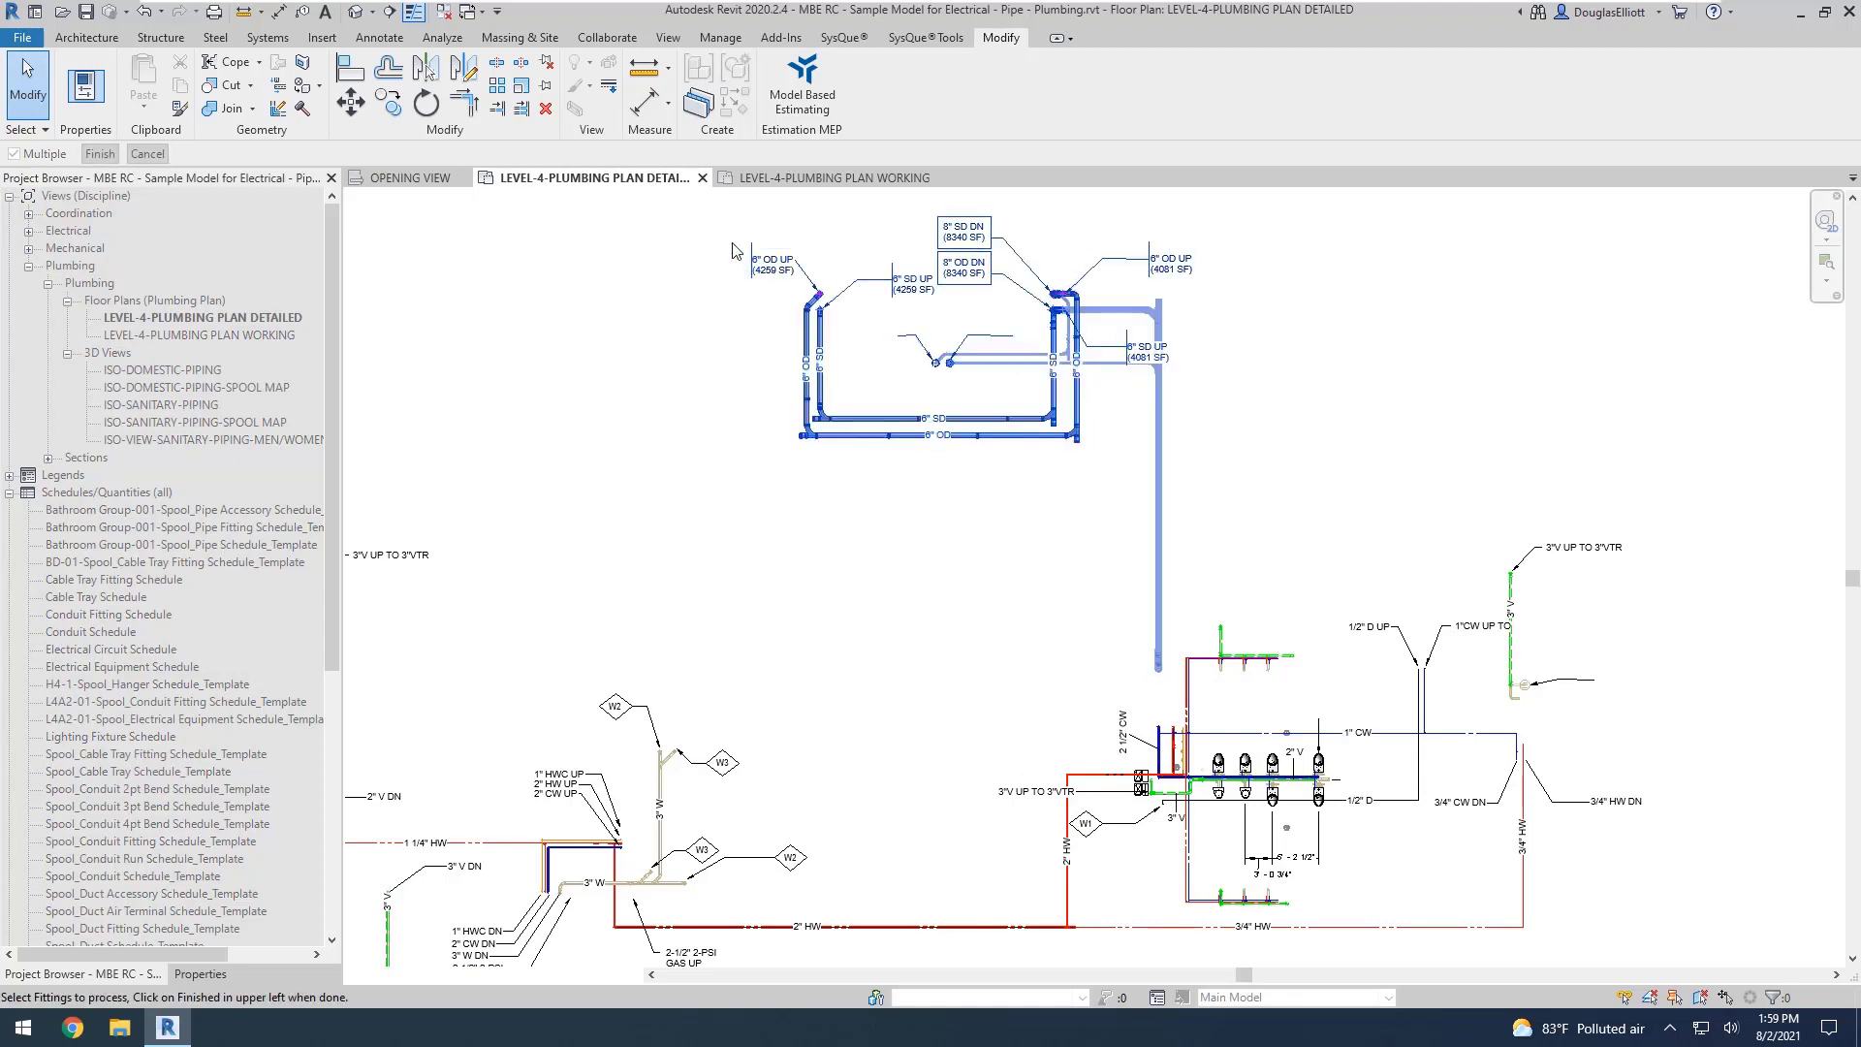
# Step: Apply the project and drawing names to the selected roof-drain piping
pyautogui.click(98, 153)
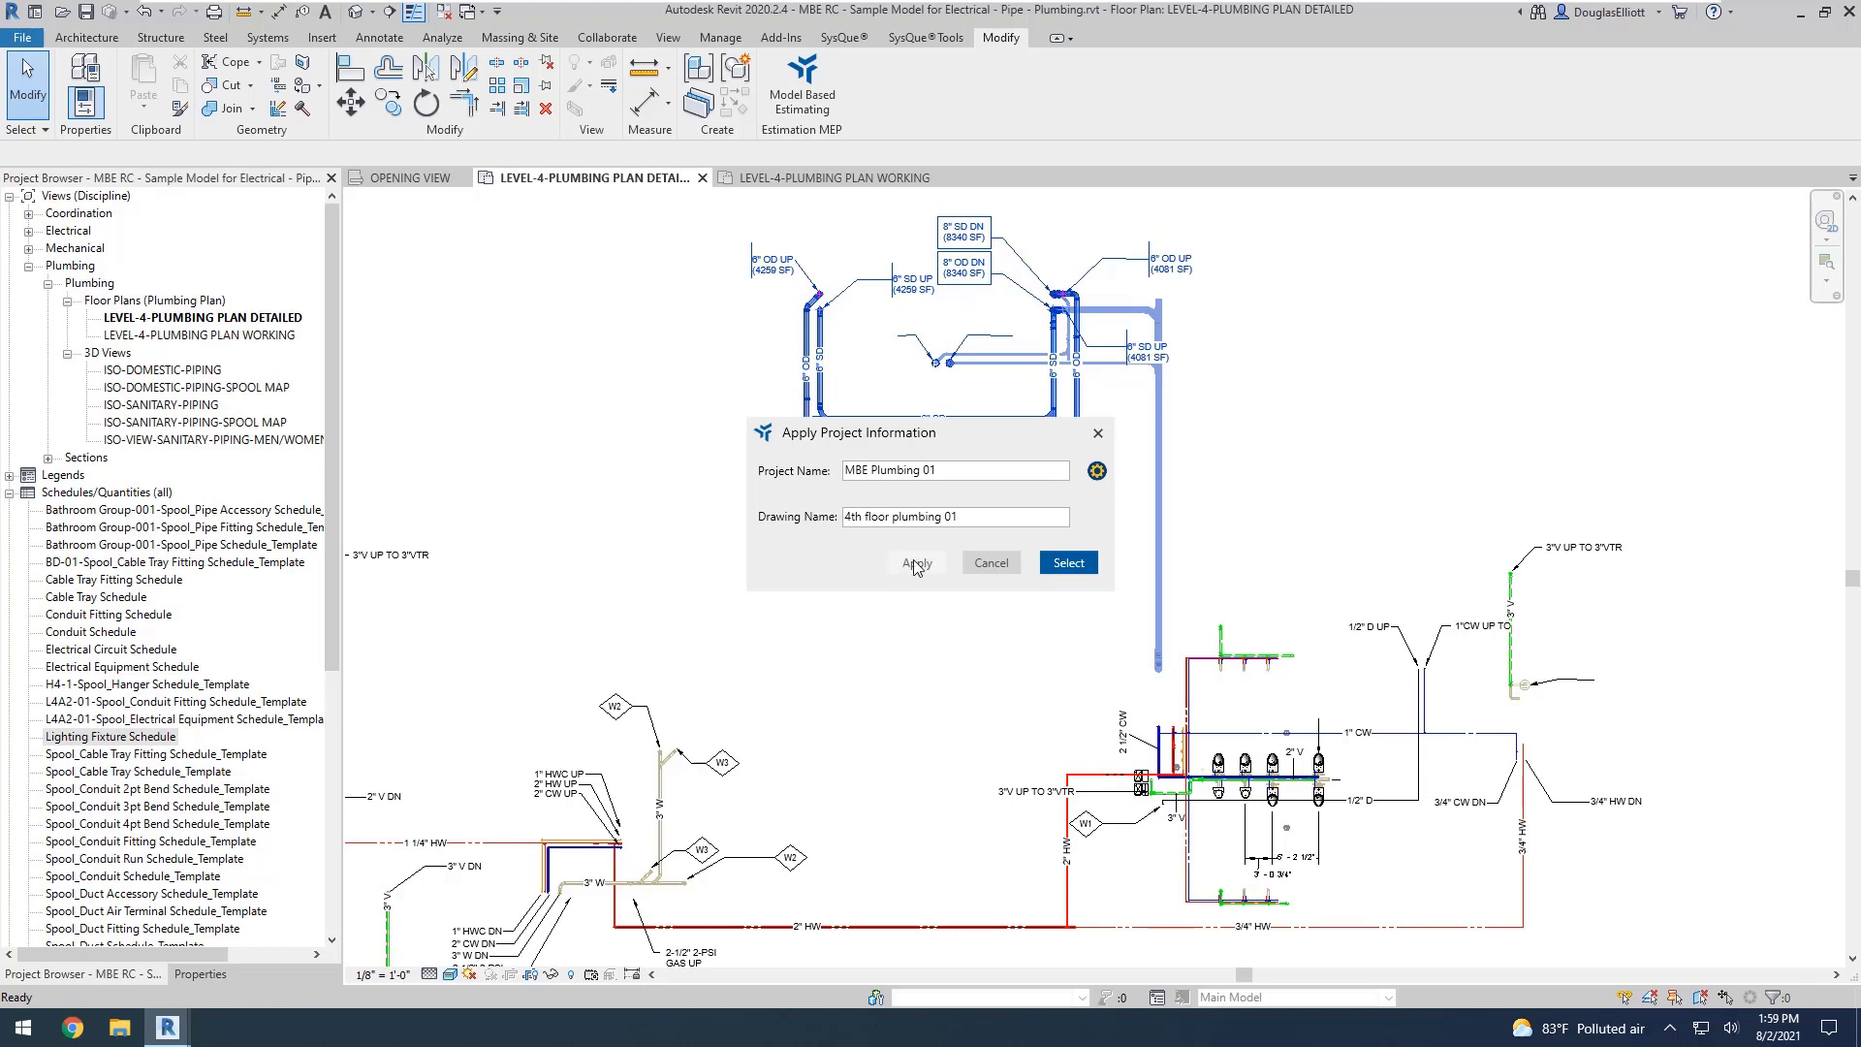
pyautogui.click(915, 562)
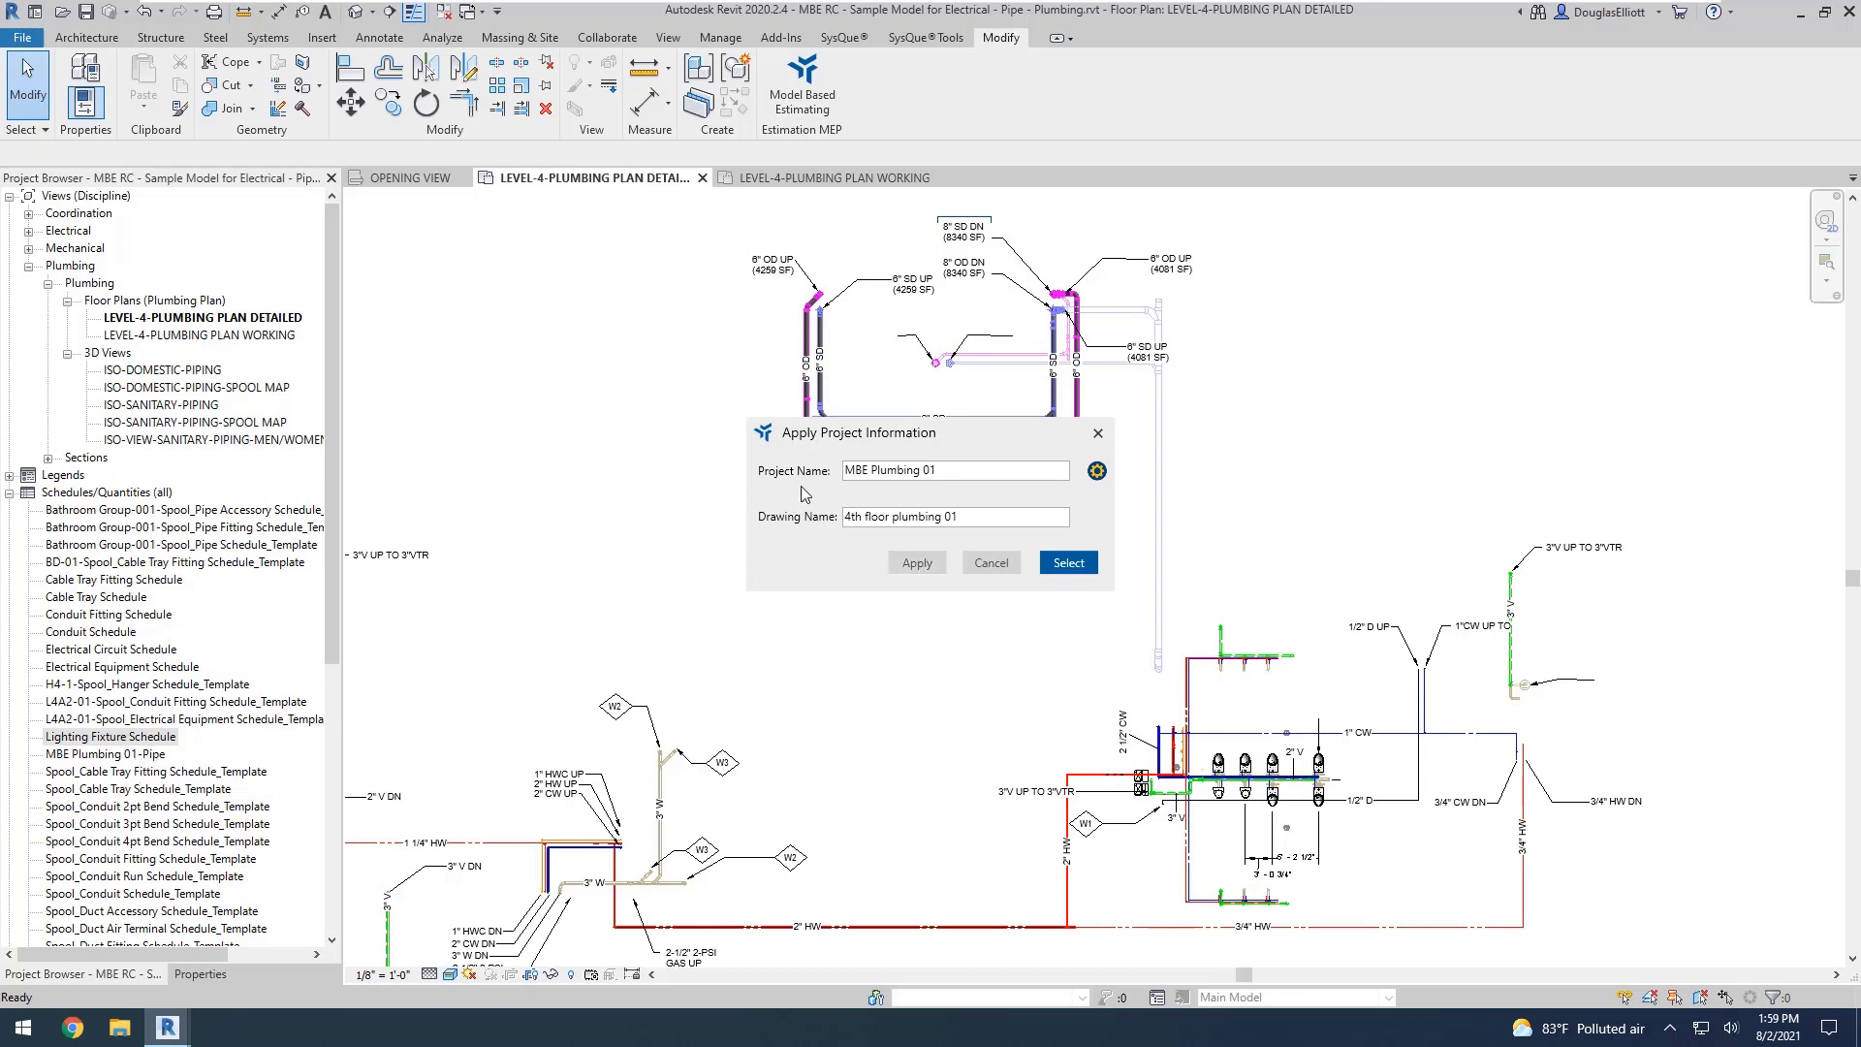
# Step: Locate the new MBE Plumbing 01-Pipe schedule under Schedules/Quantities in the Project Browser
pyautogui.click(188, 718)
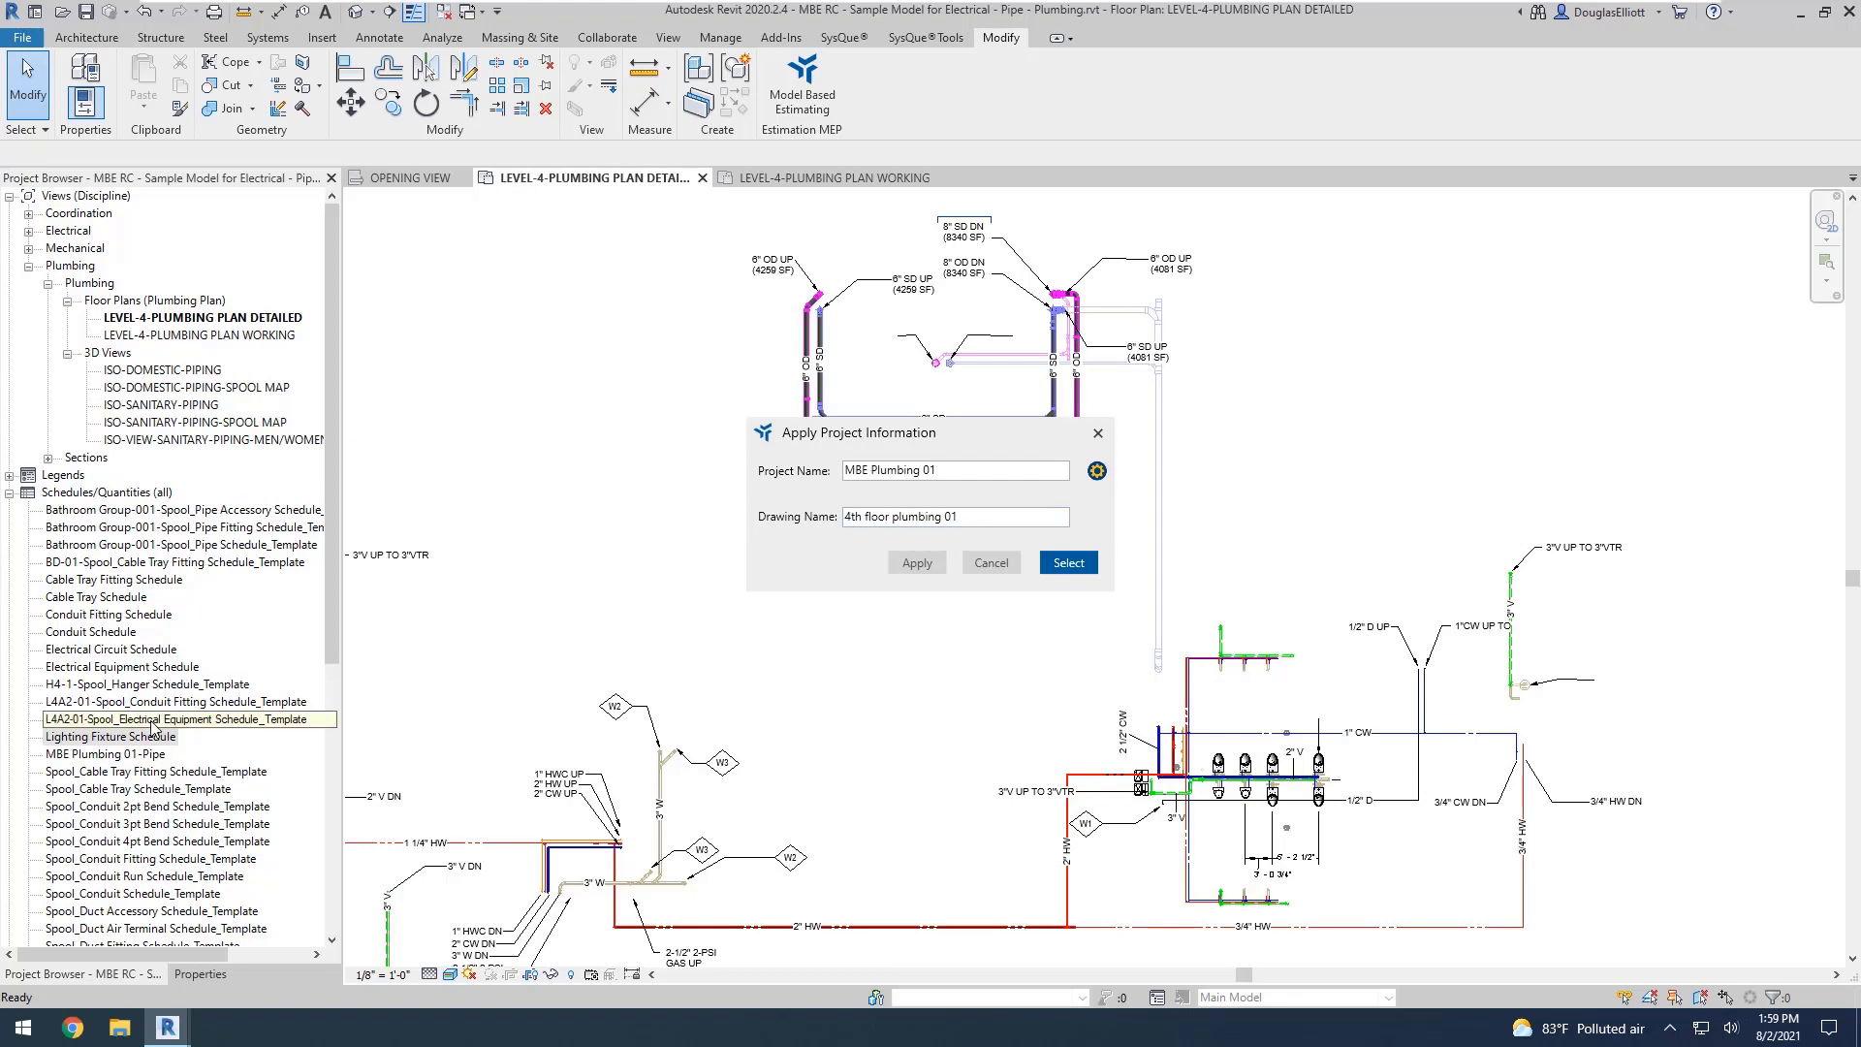
pyautogui.click(110, 736)
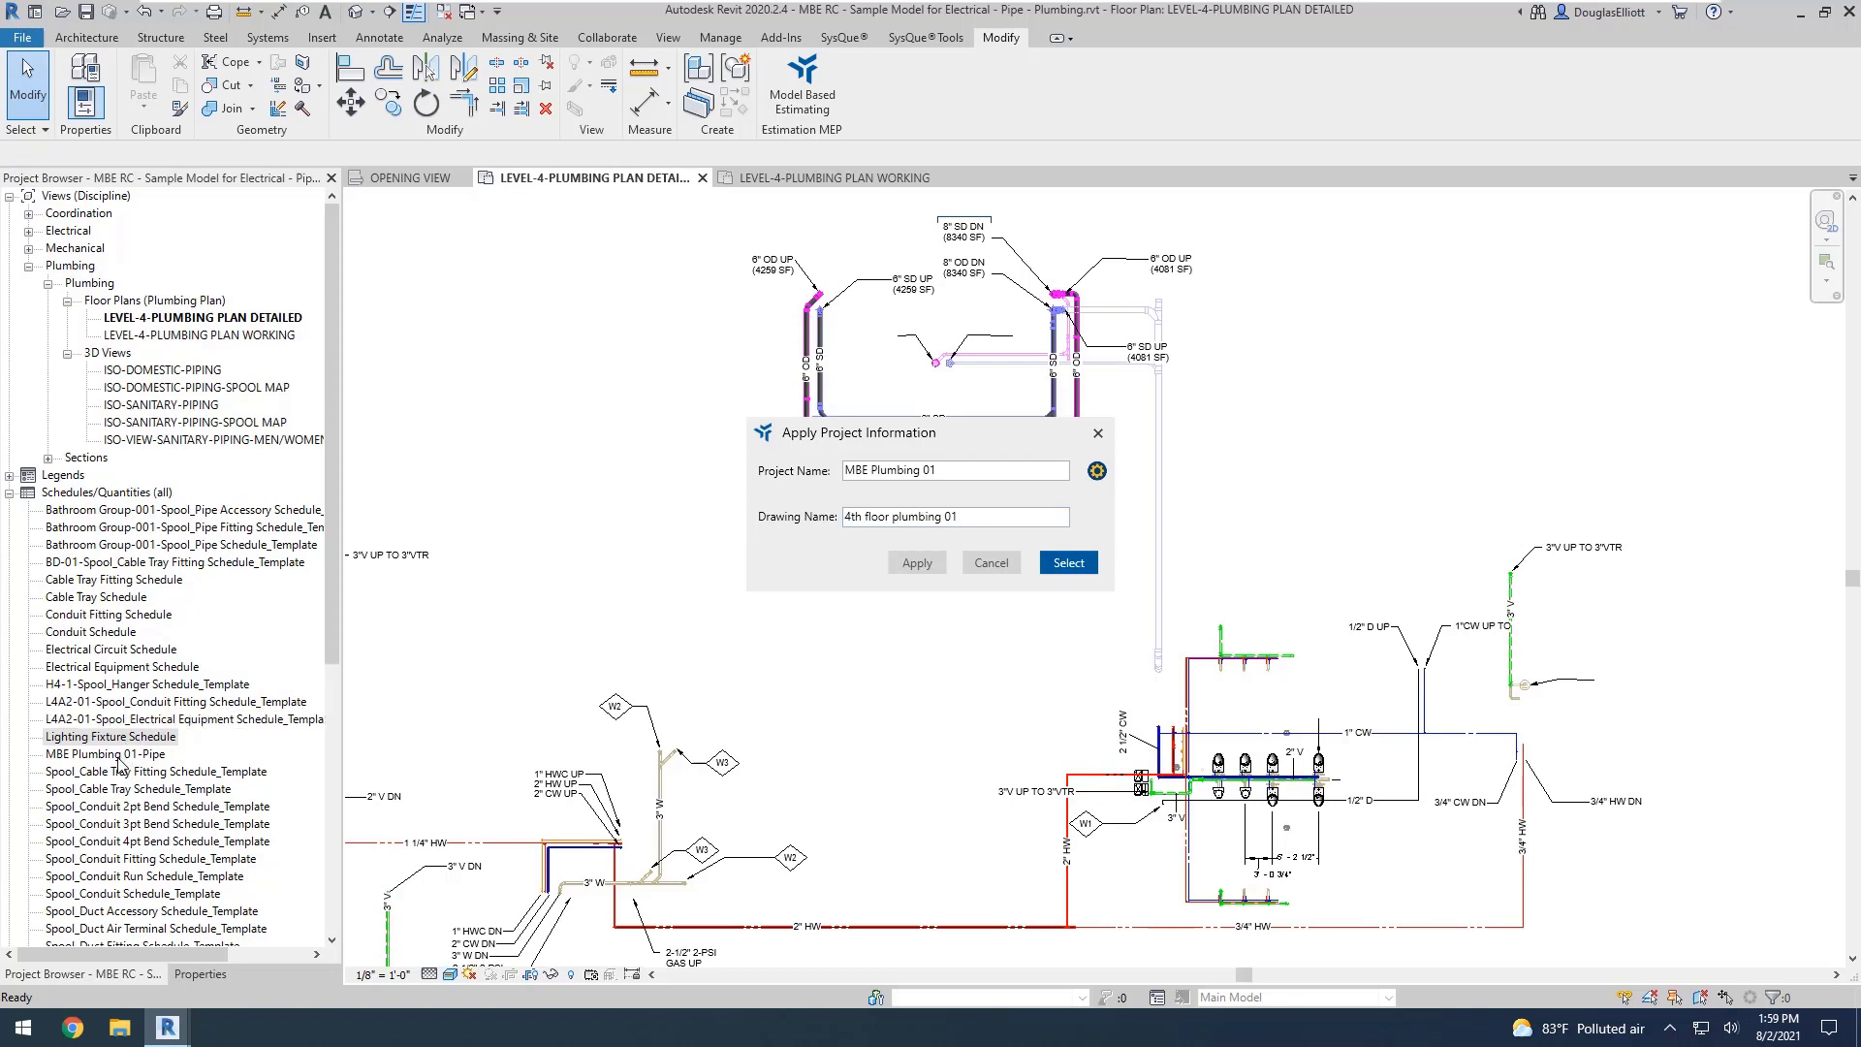
pyautogui.click(103, 754)
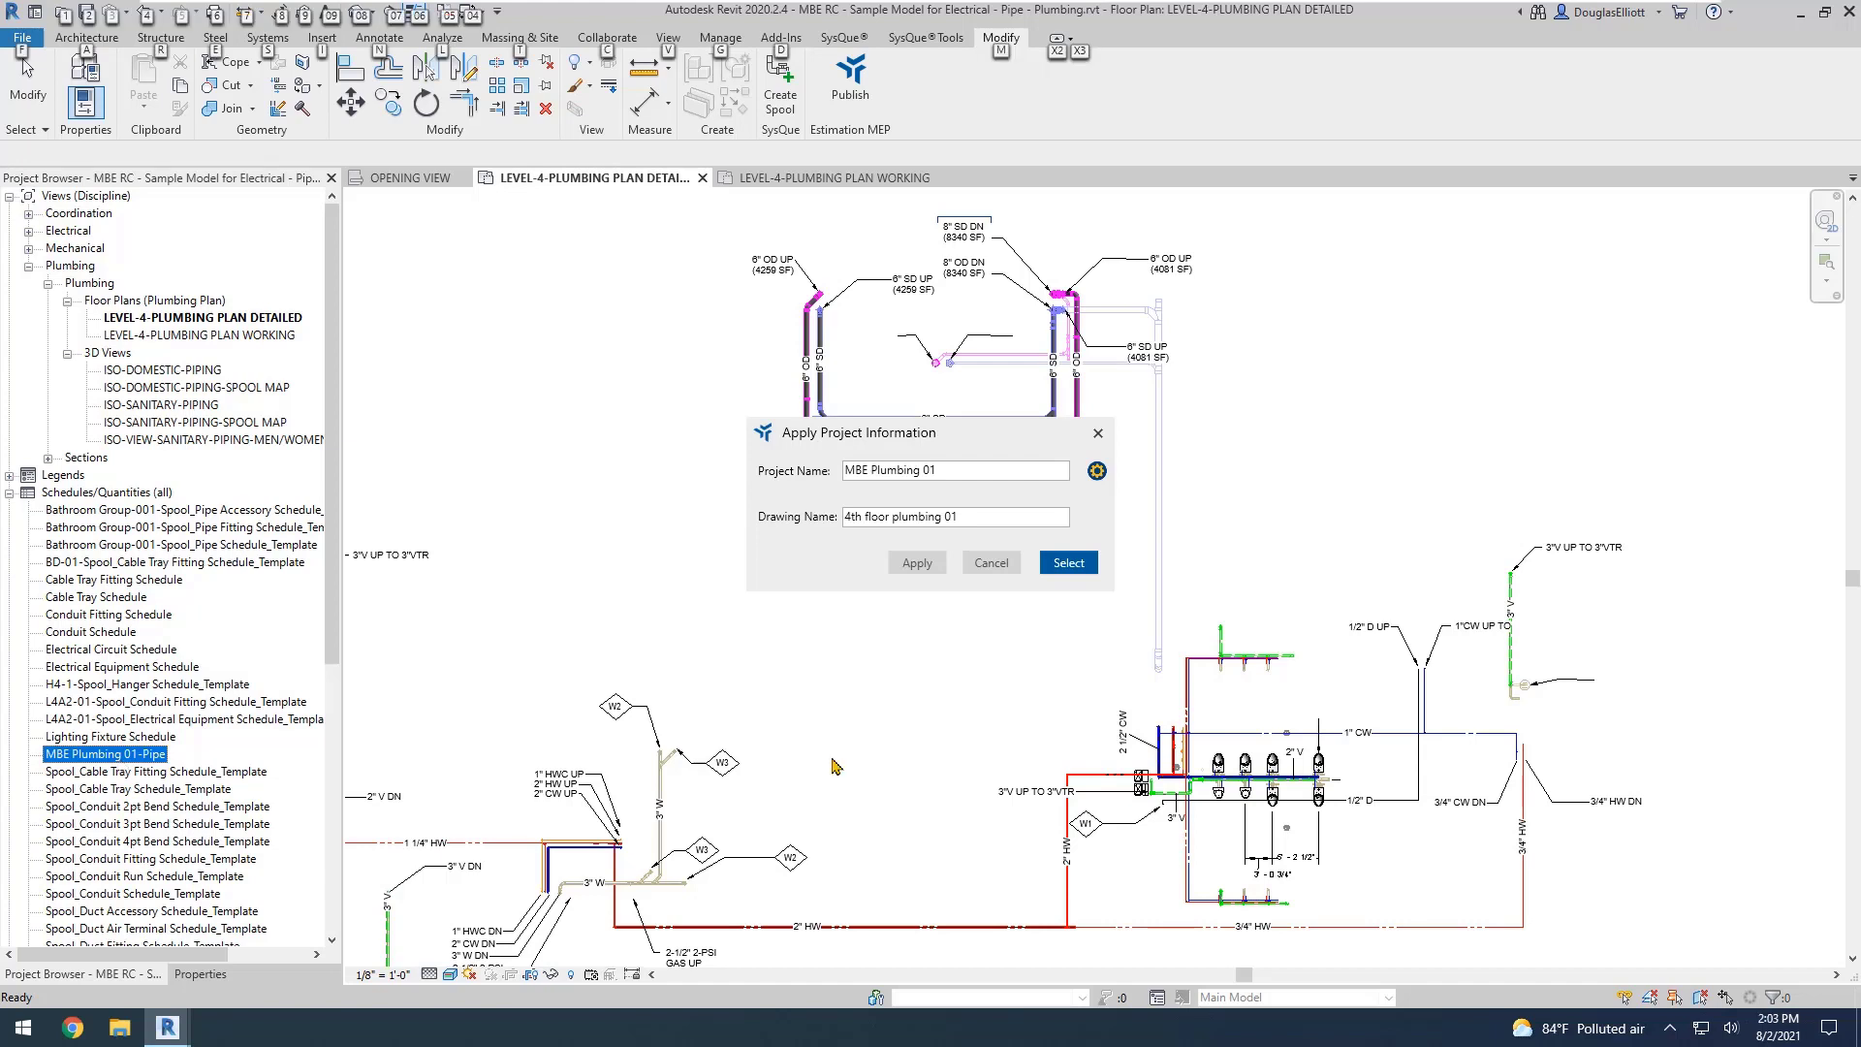
pyautogui.moveTo(844, 738)
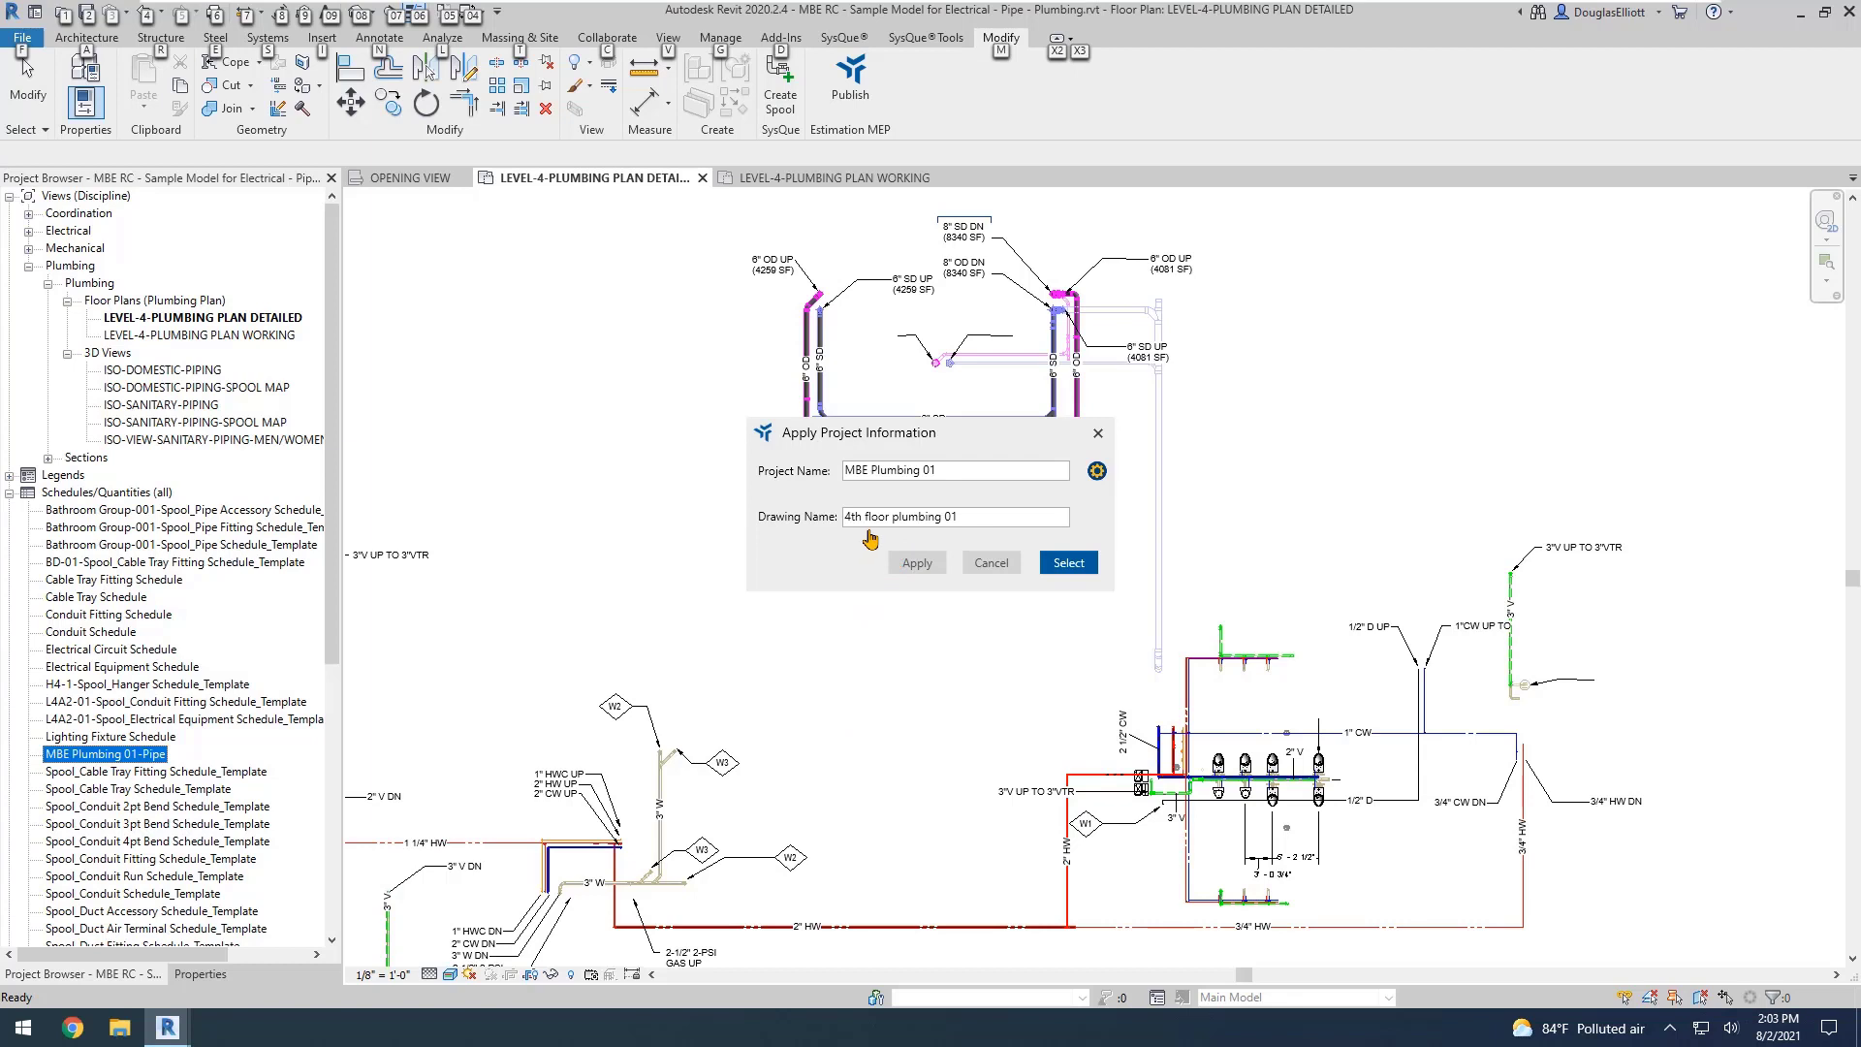
pyautogui.moveTo(989, 347)
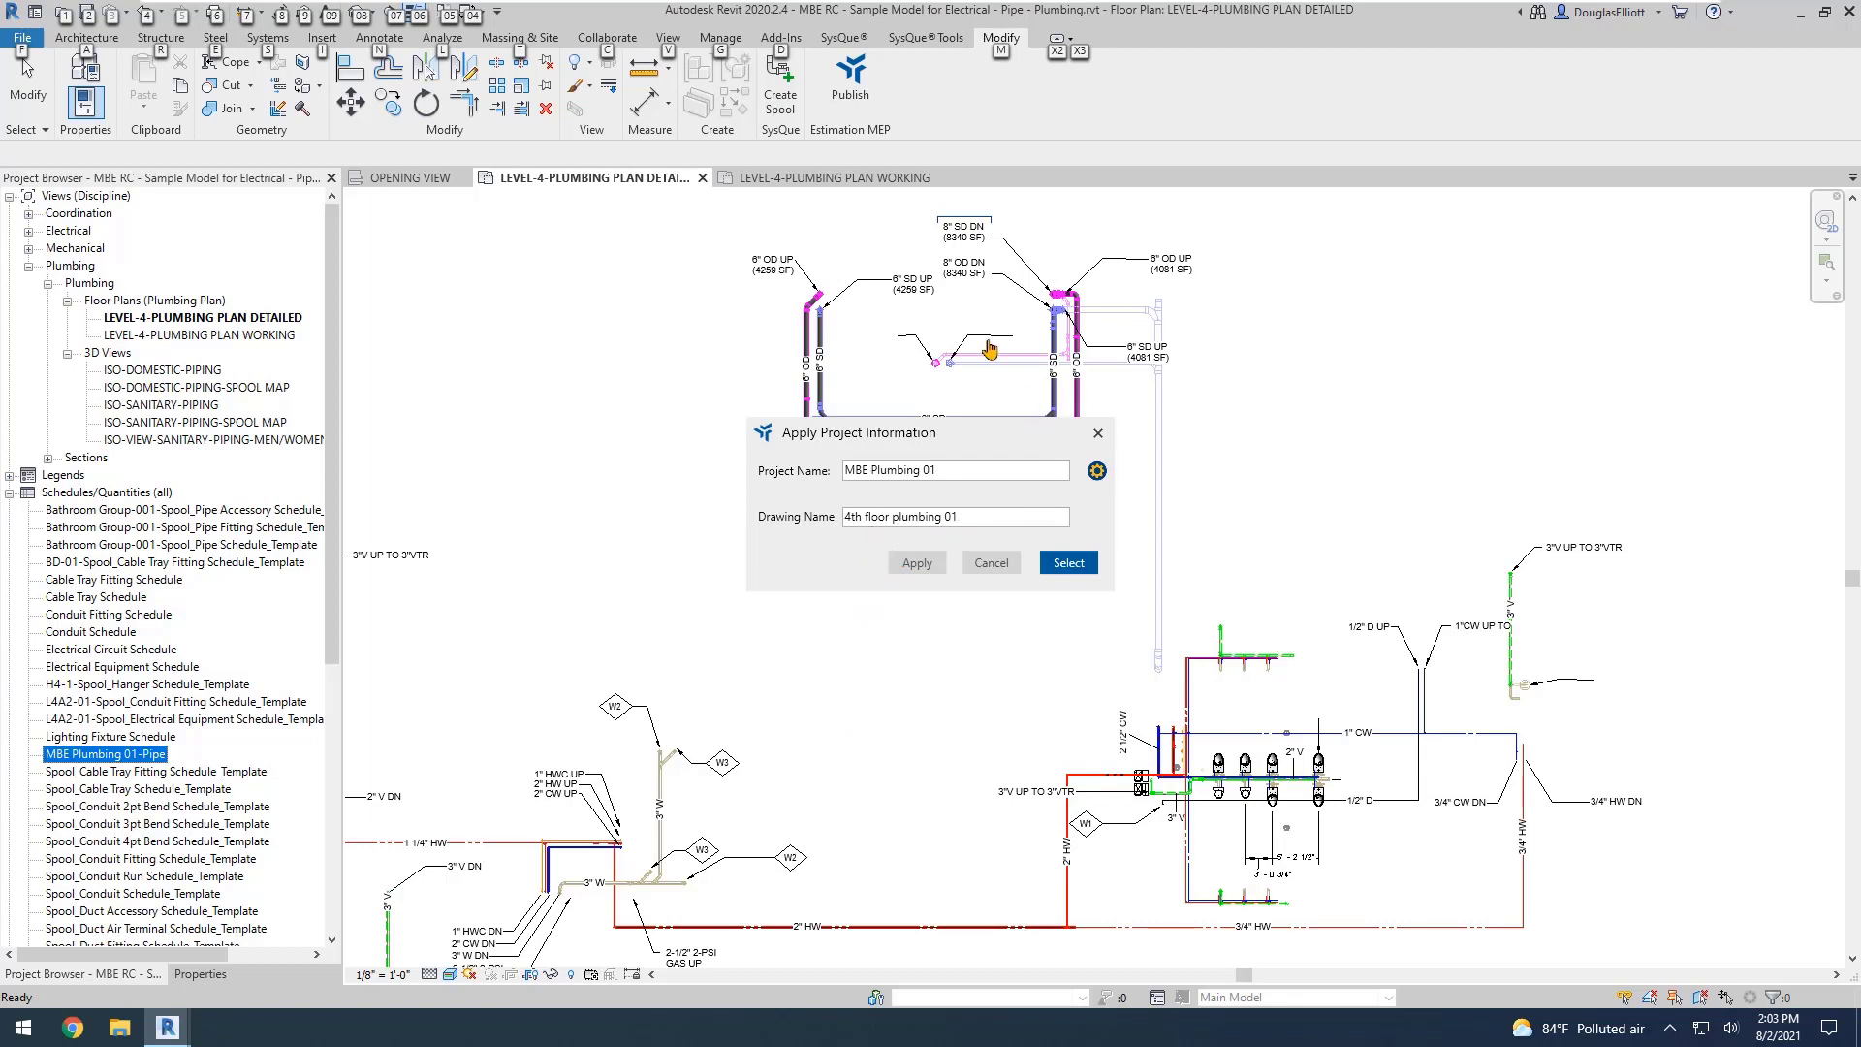
pyautogui.moveTo(1137, 432)
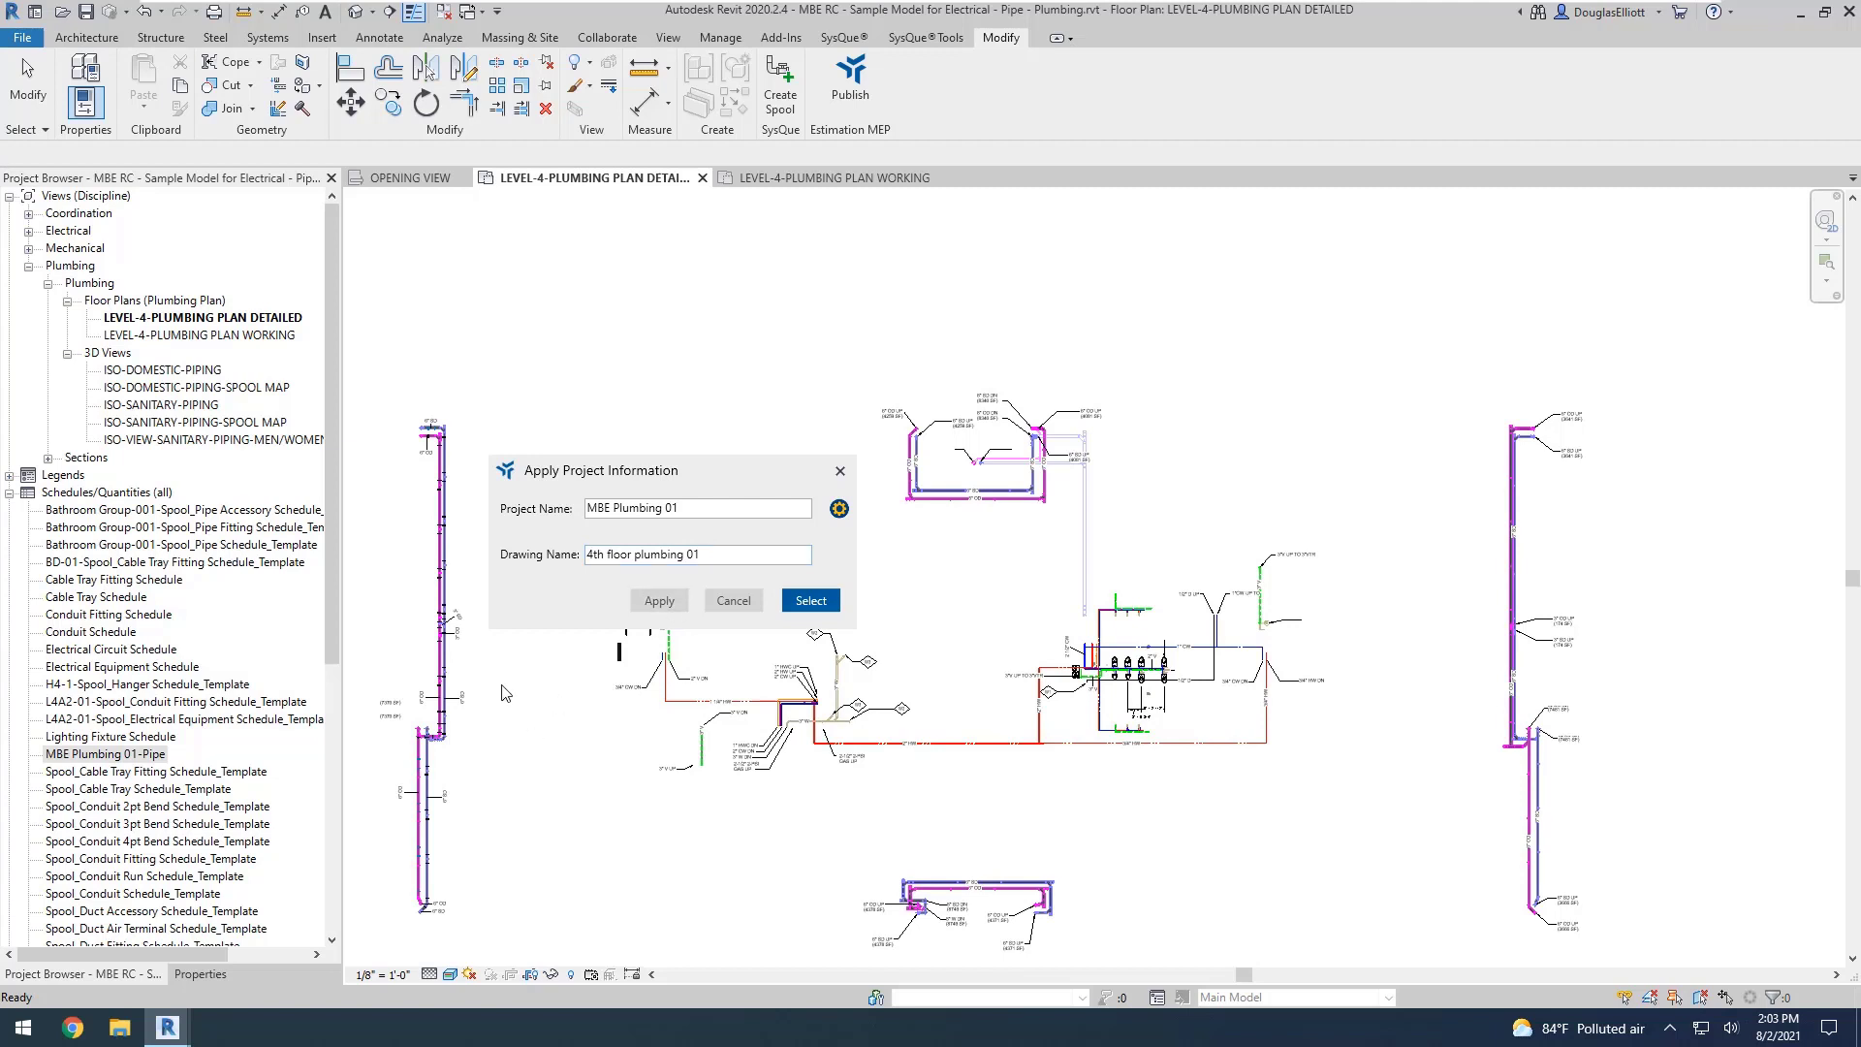
pyautogui.moveTo(433, 733)
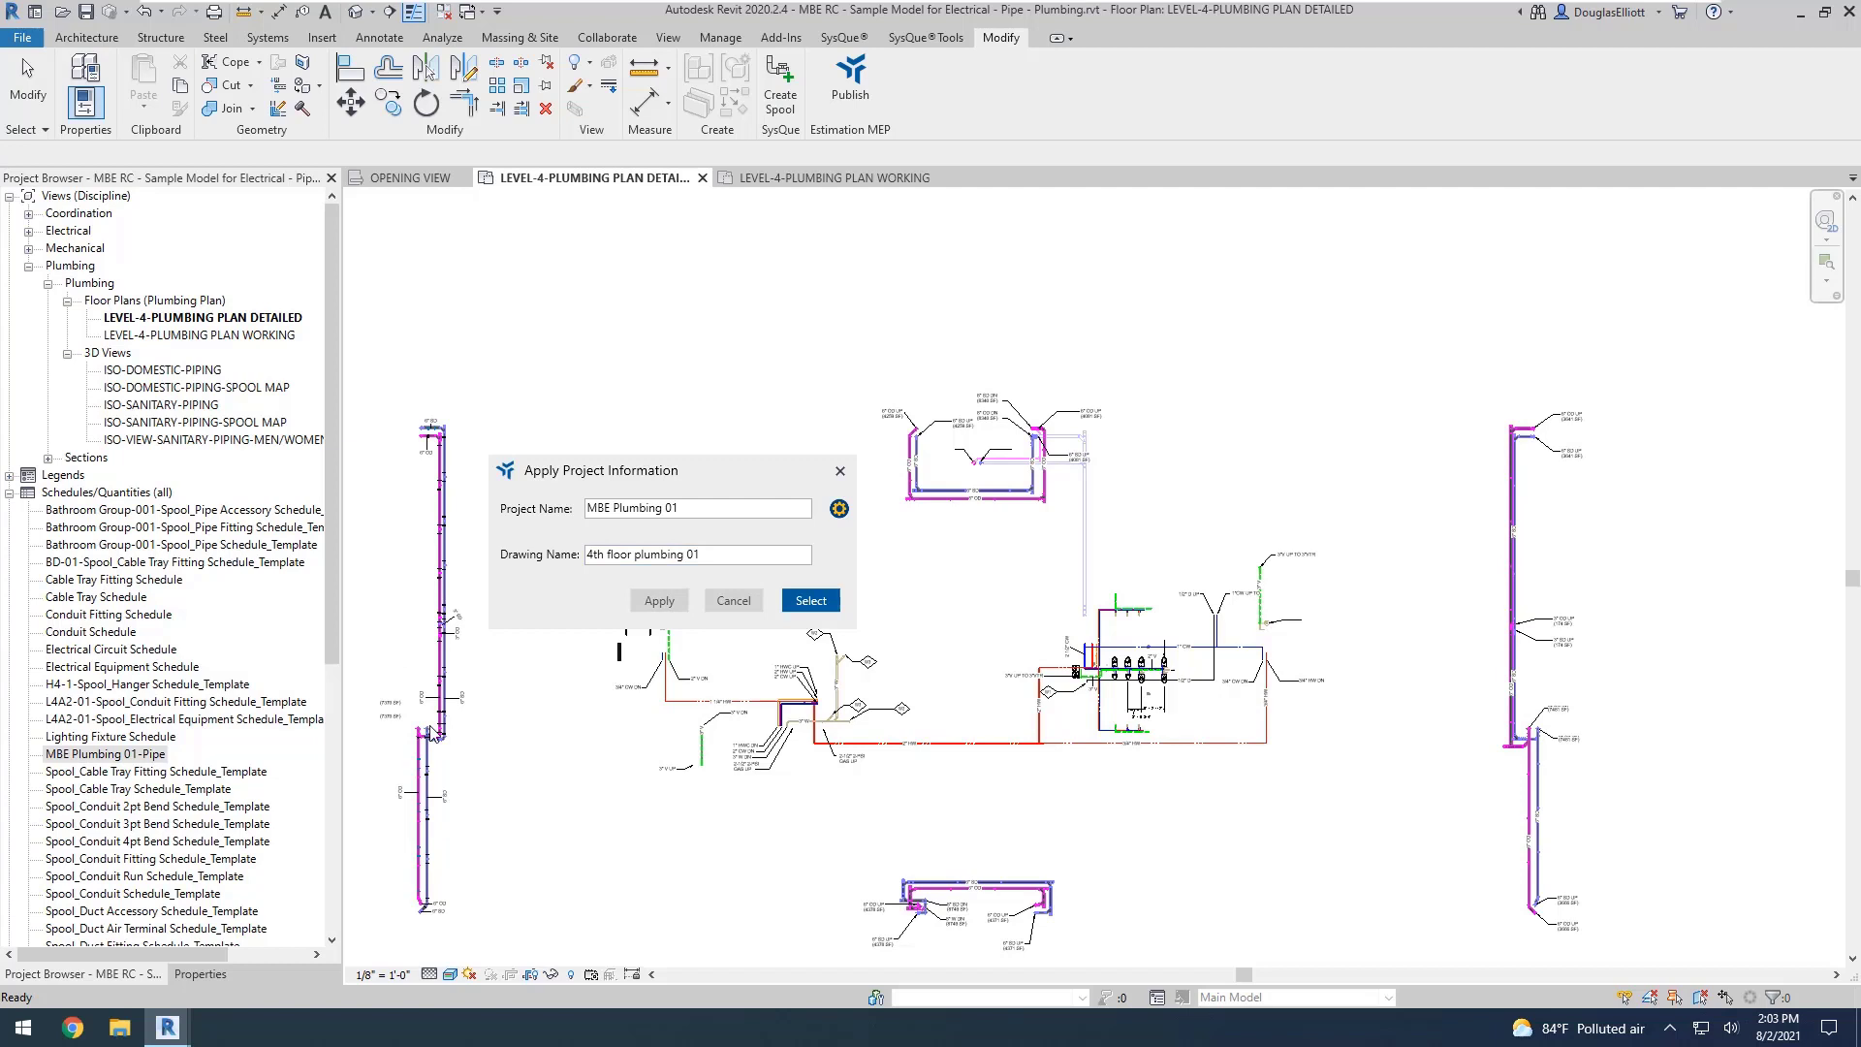
pyautogui.moveTo(803, 729)
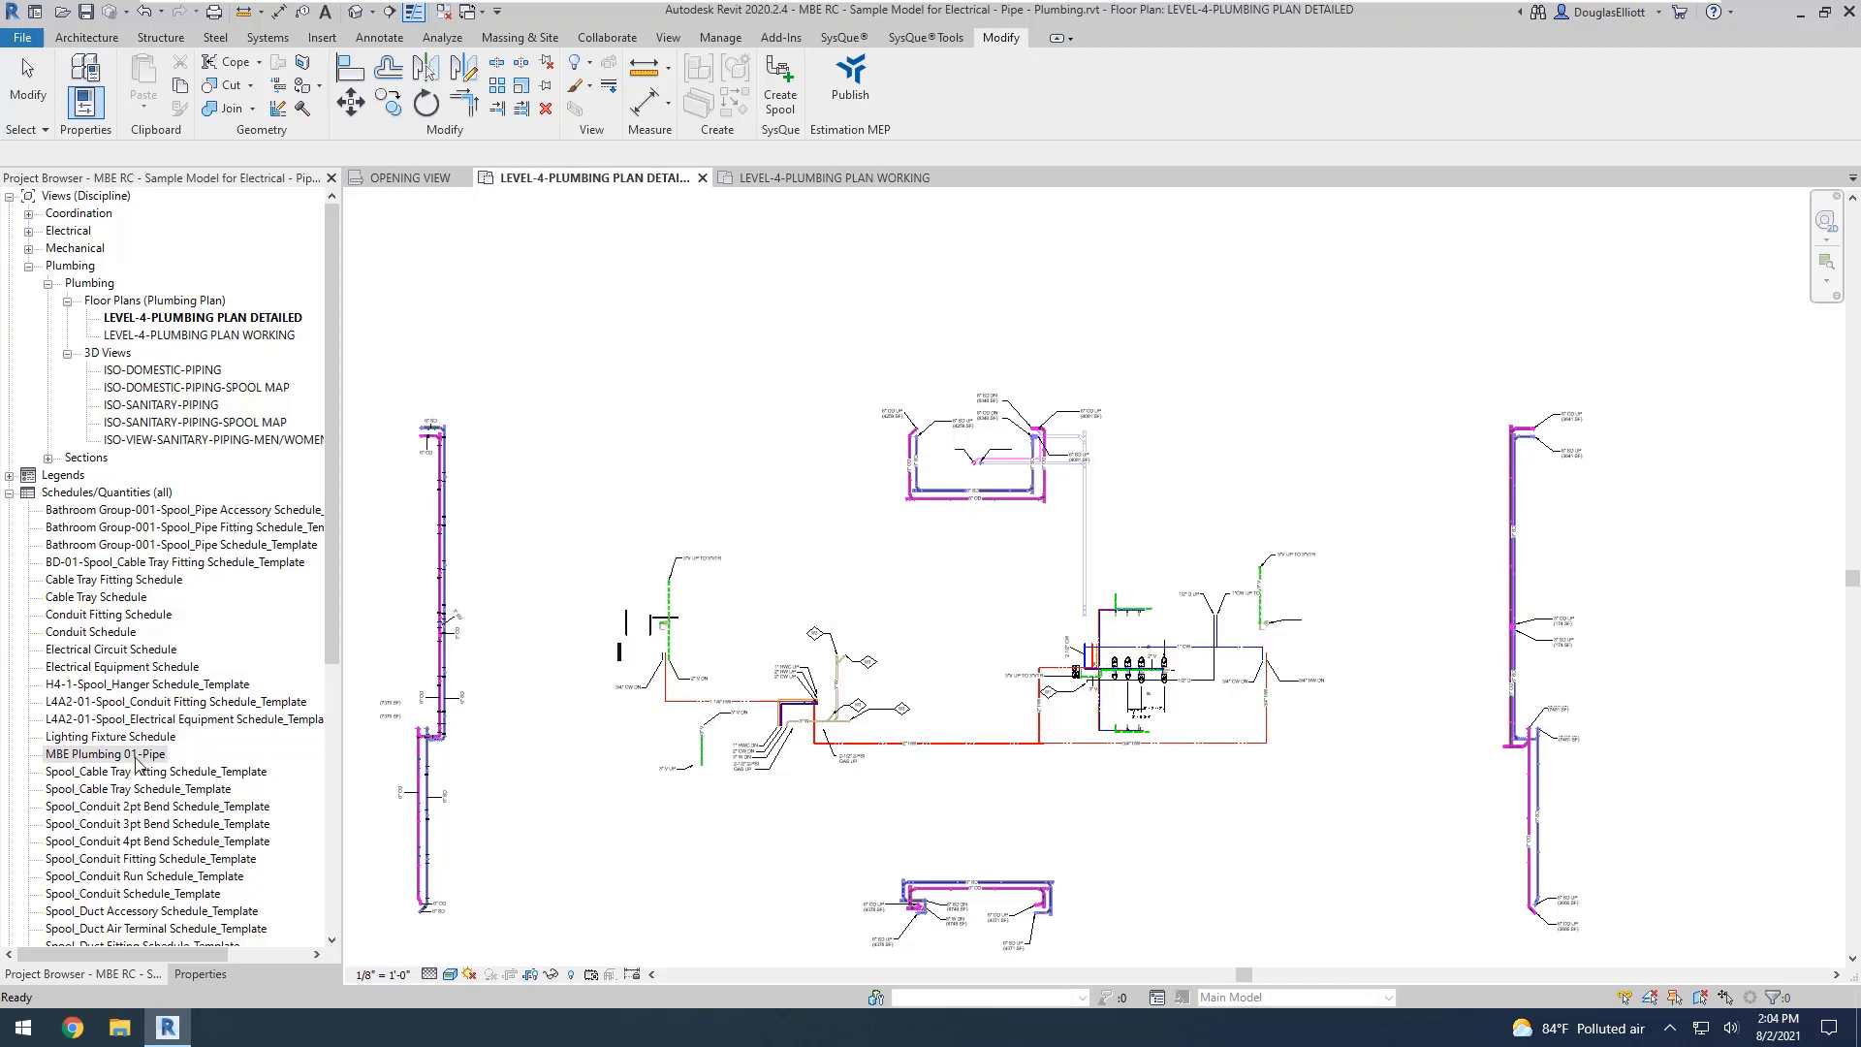
# Step: Display the MBE Plumbing 01-Pipe schedule listing the tagged piping
pyautogui.doubleClick(104, 754)
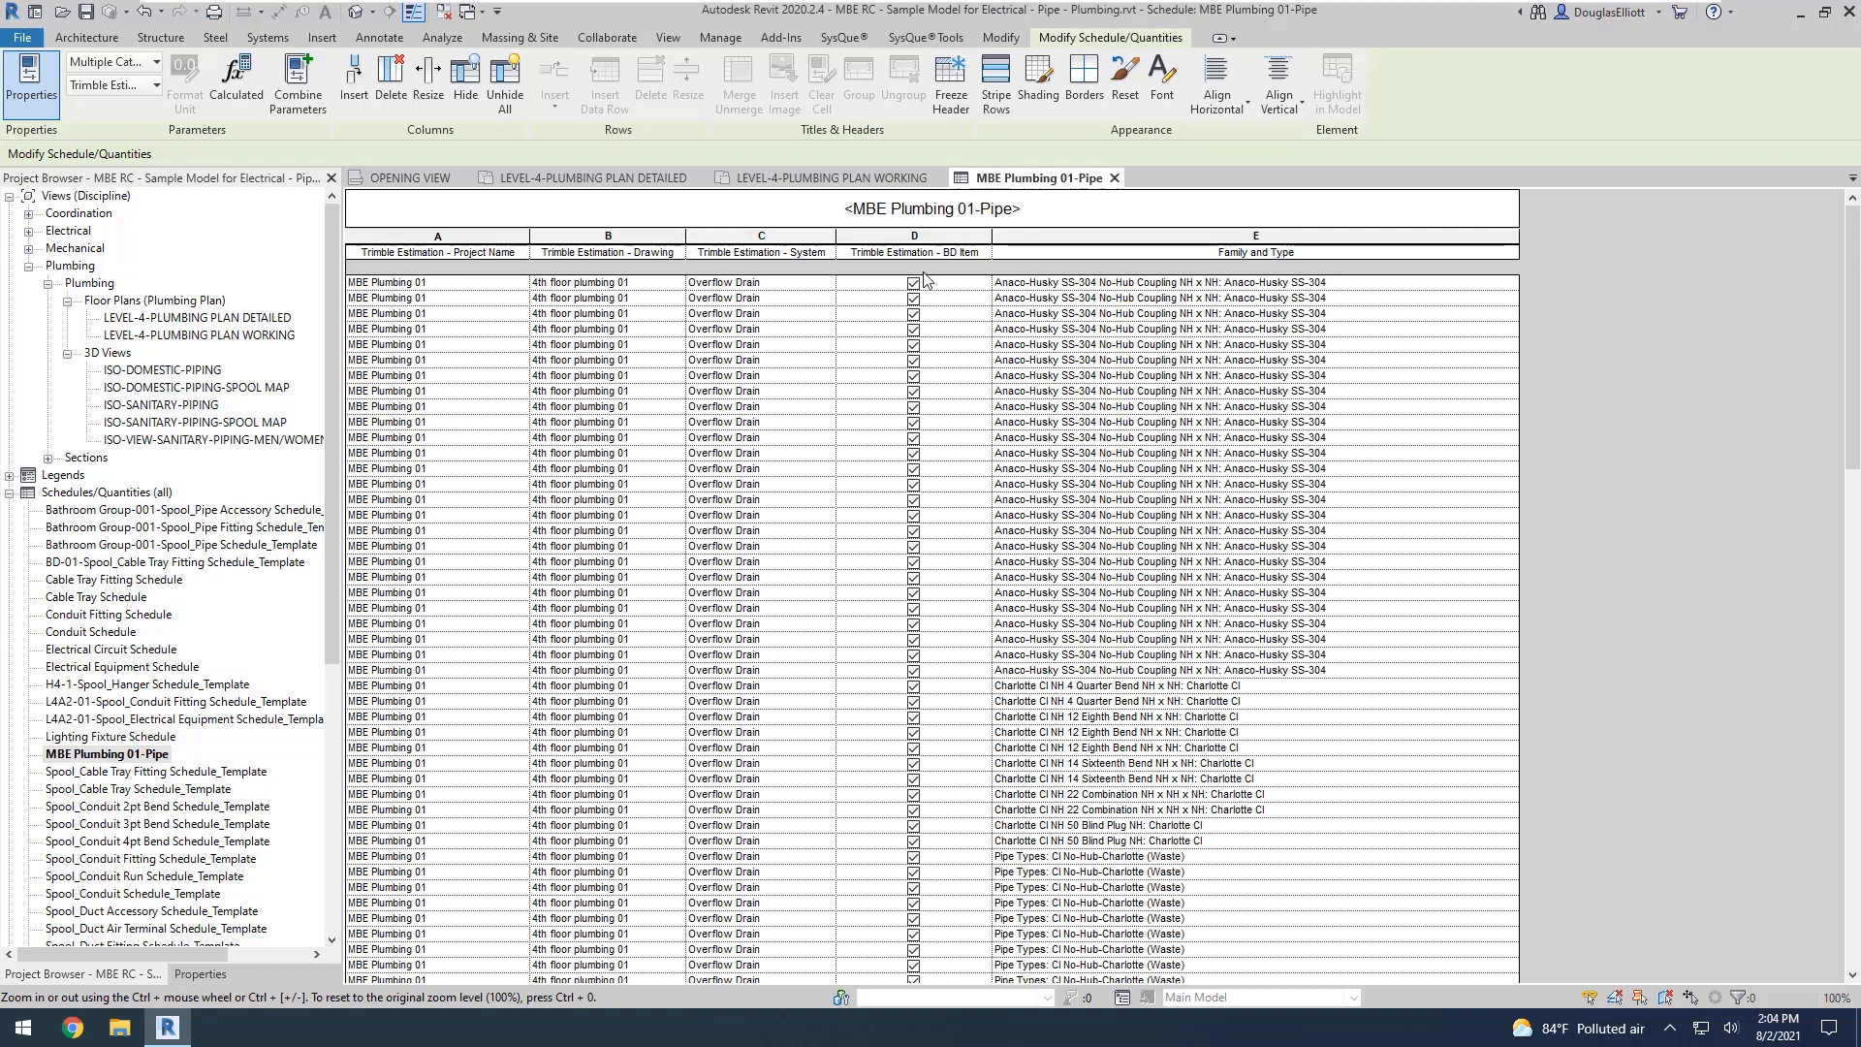
pyautogui.moveTo(911, 422)
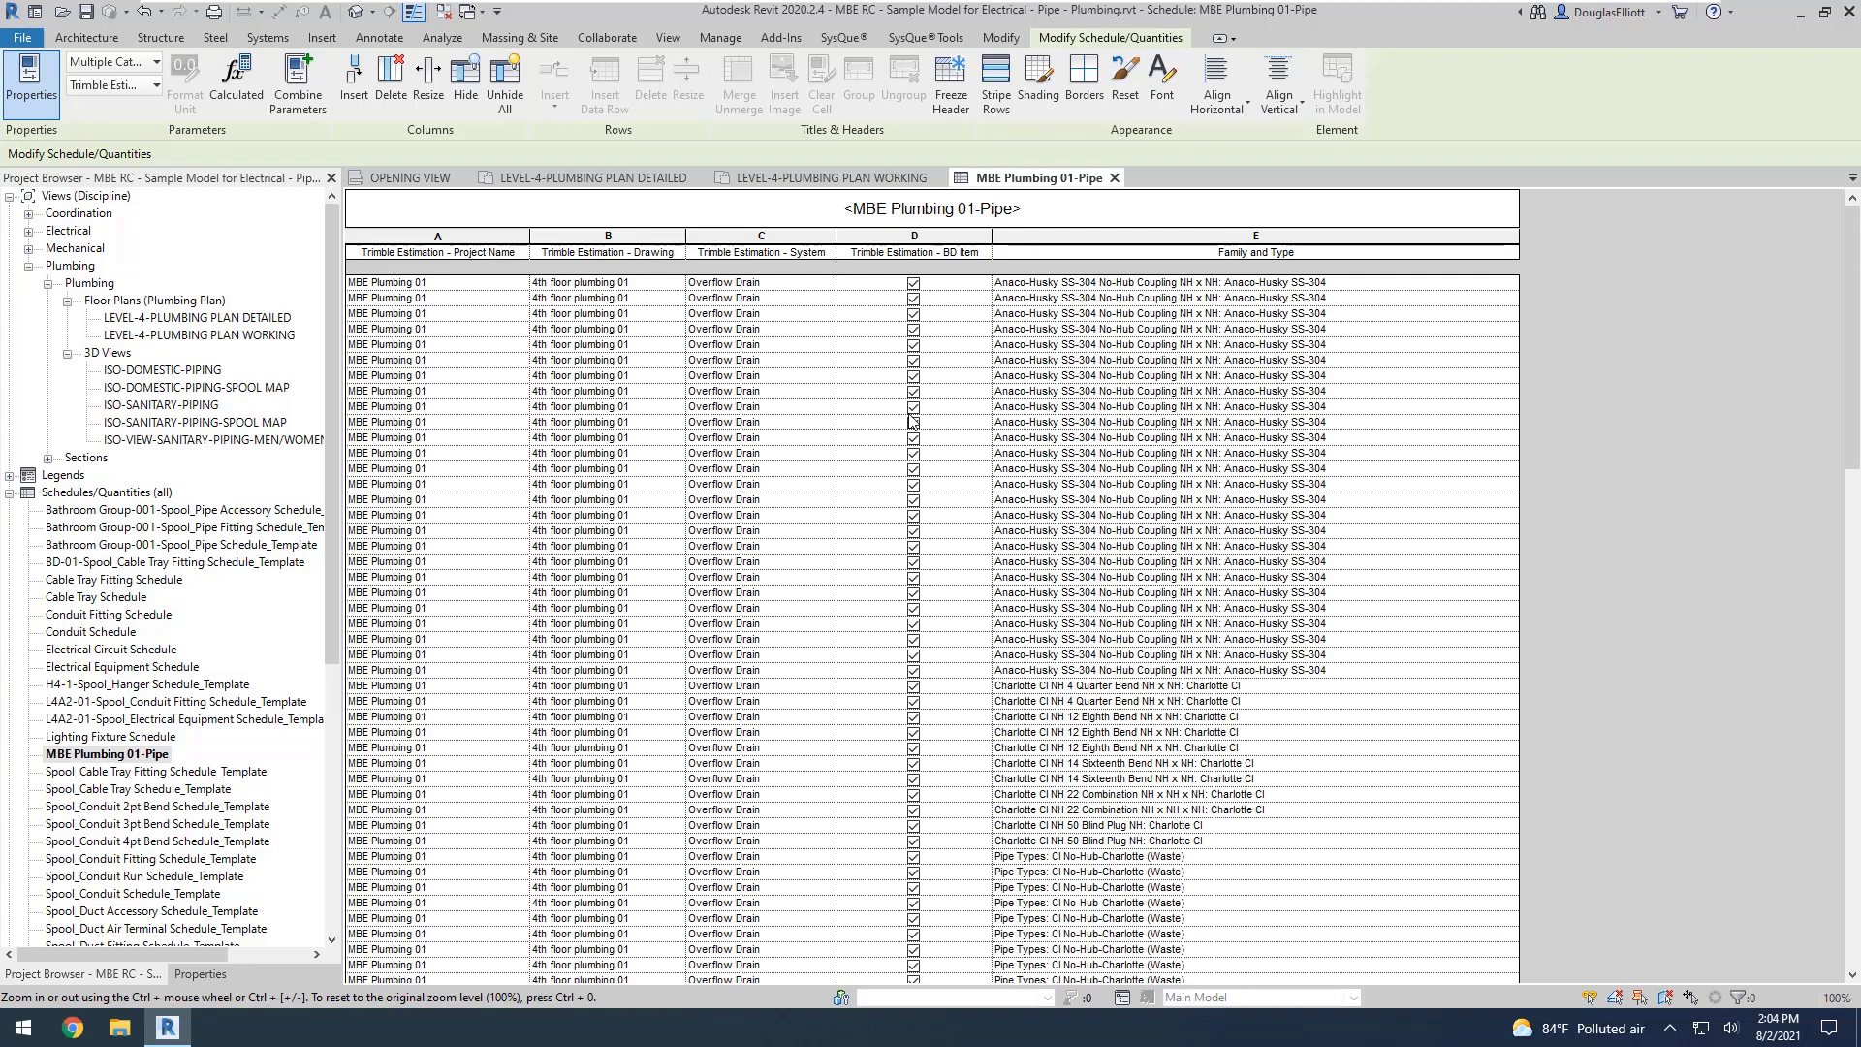
pyautogui.moveTo(917, 419)
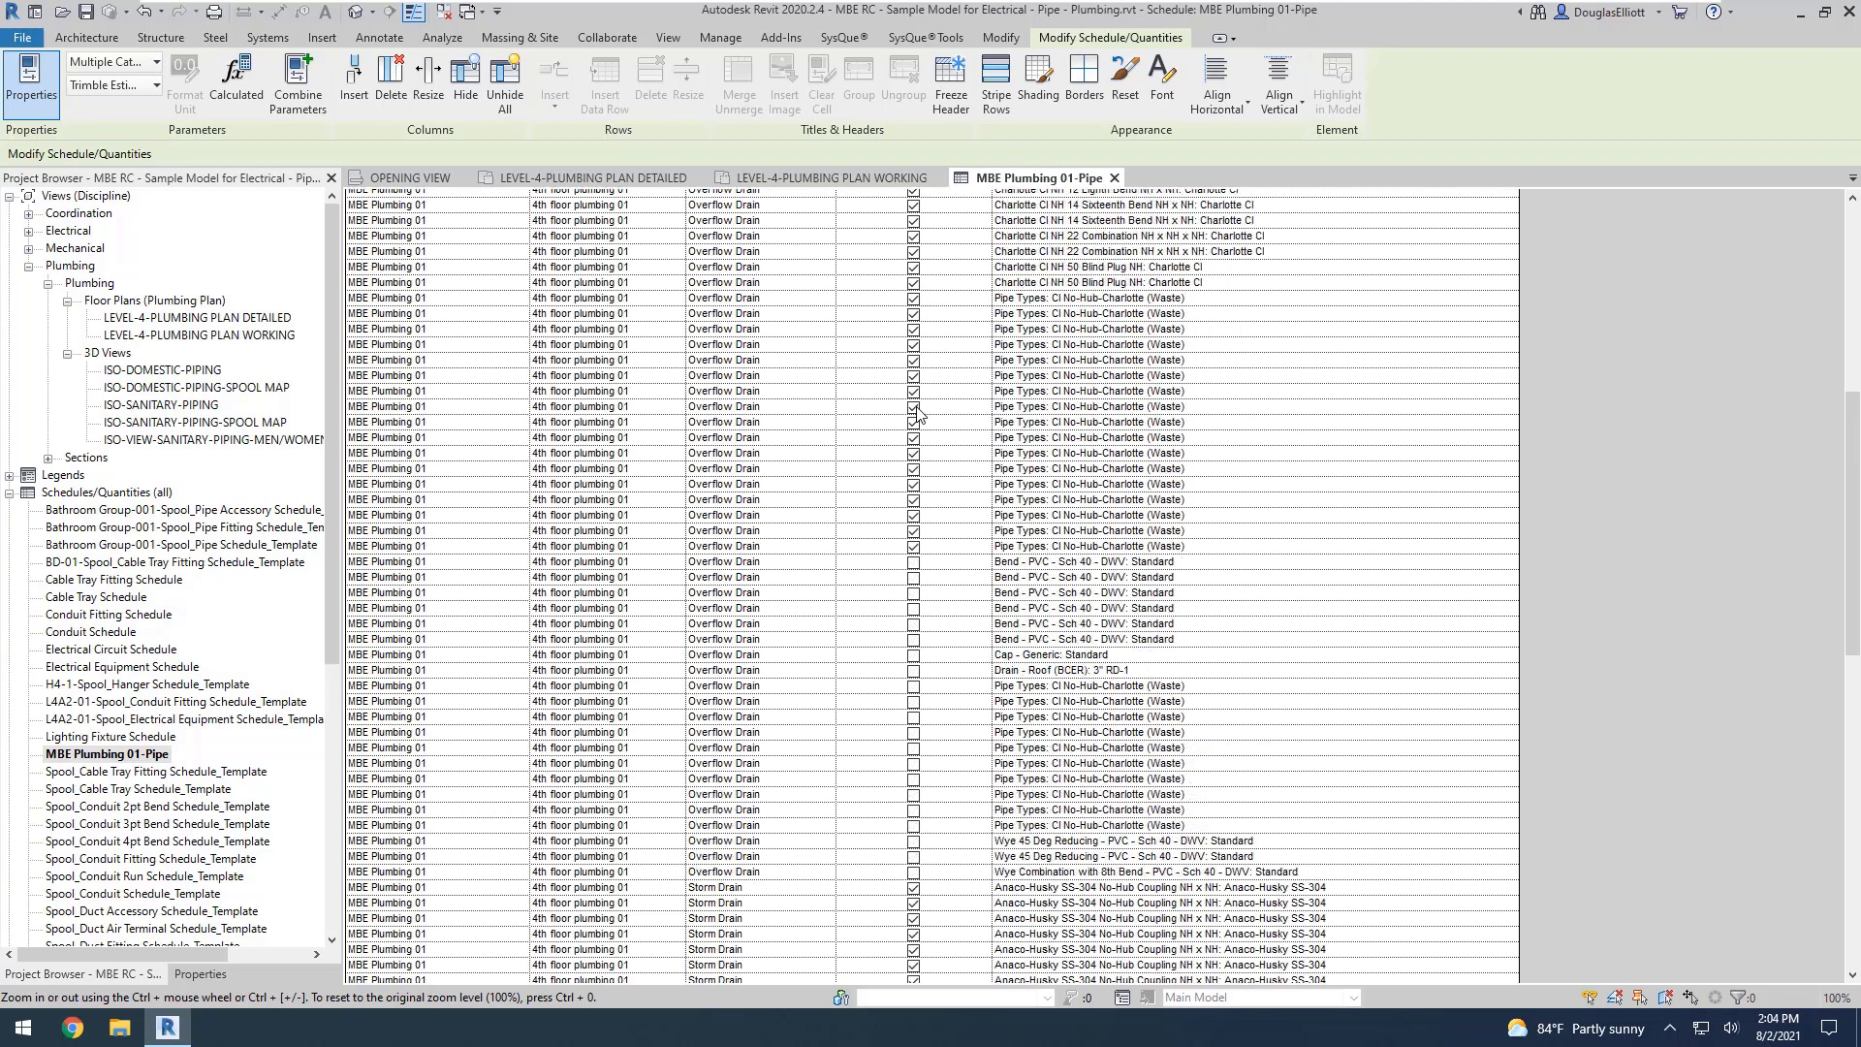
pyautogui.scroll(-3)
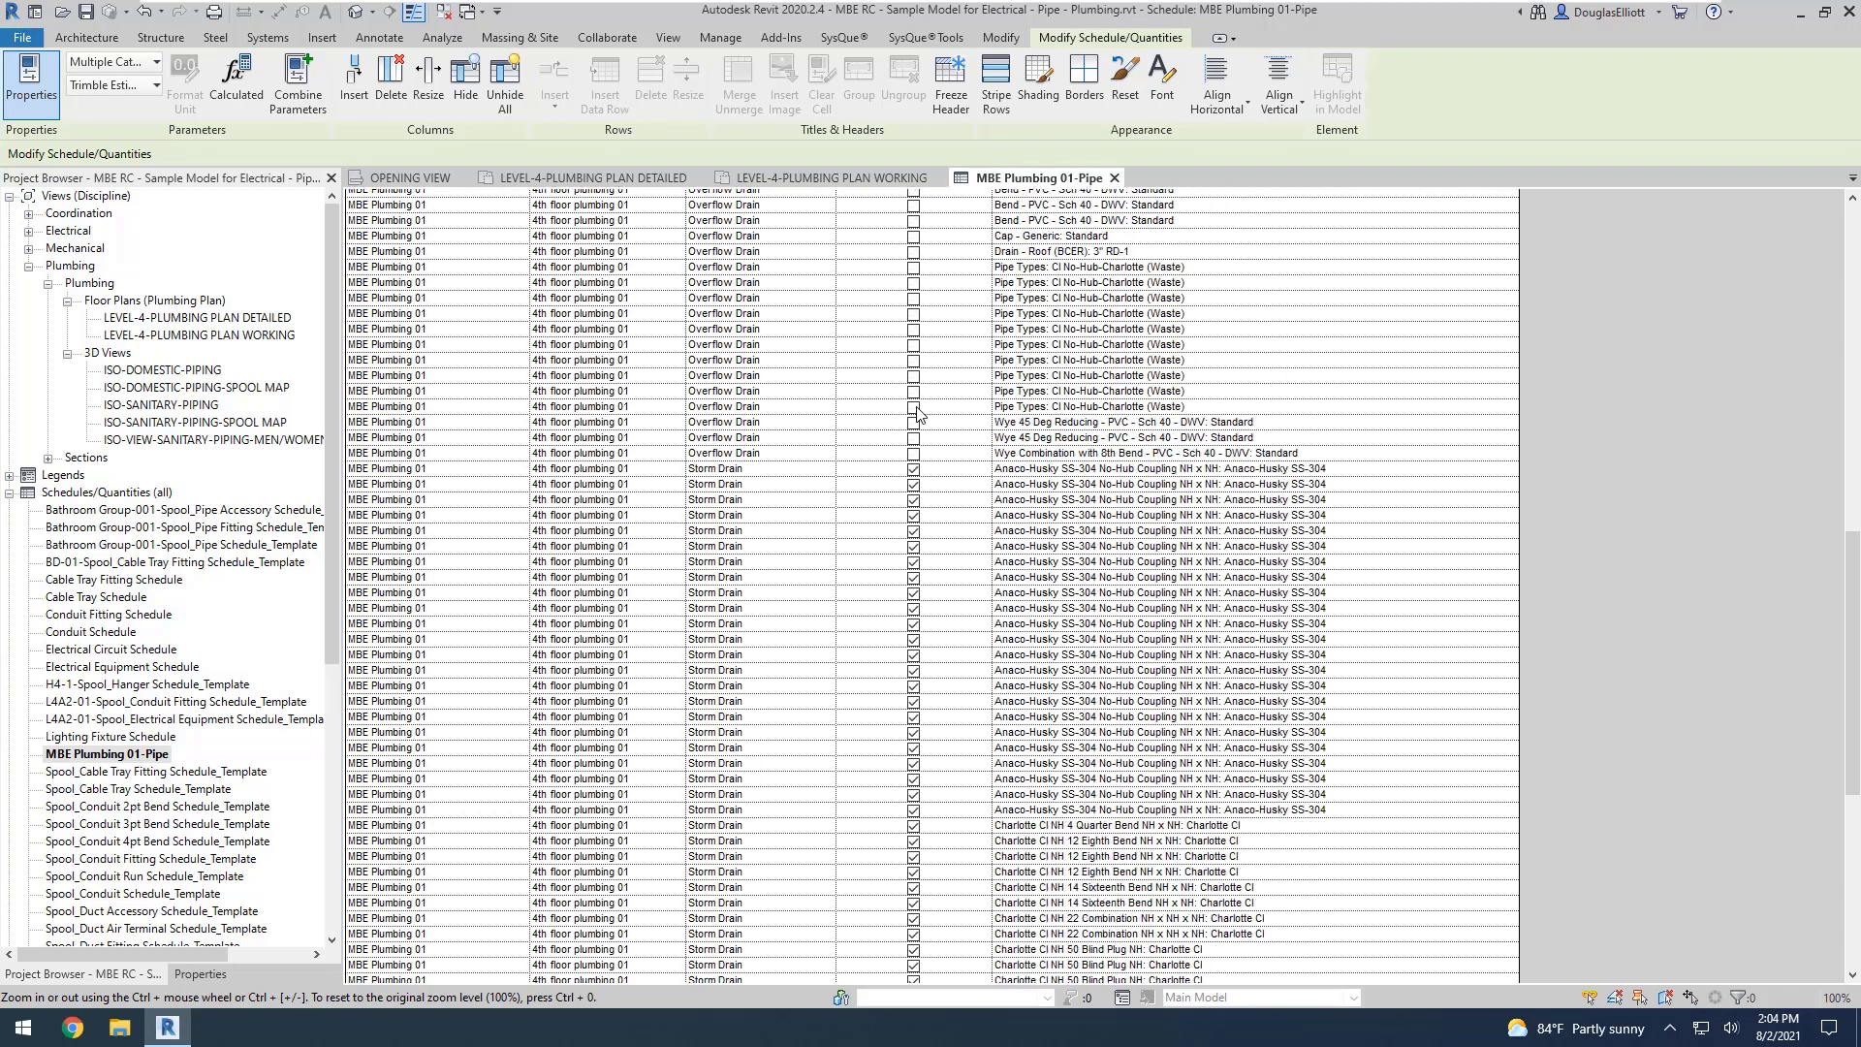